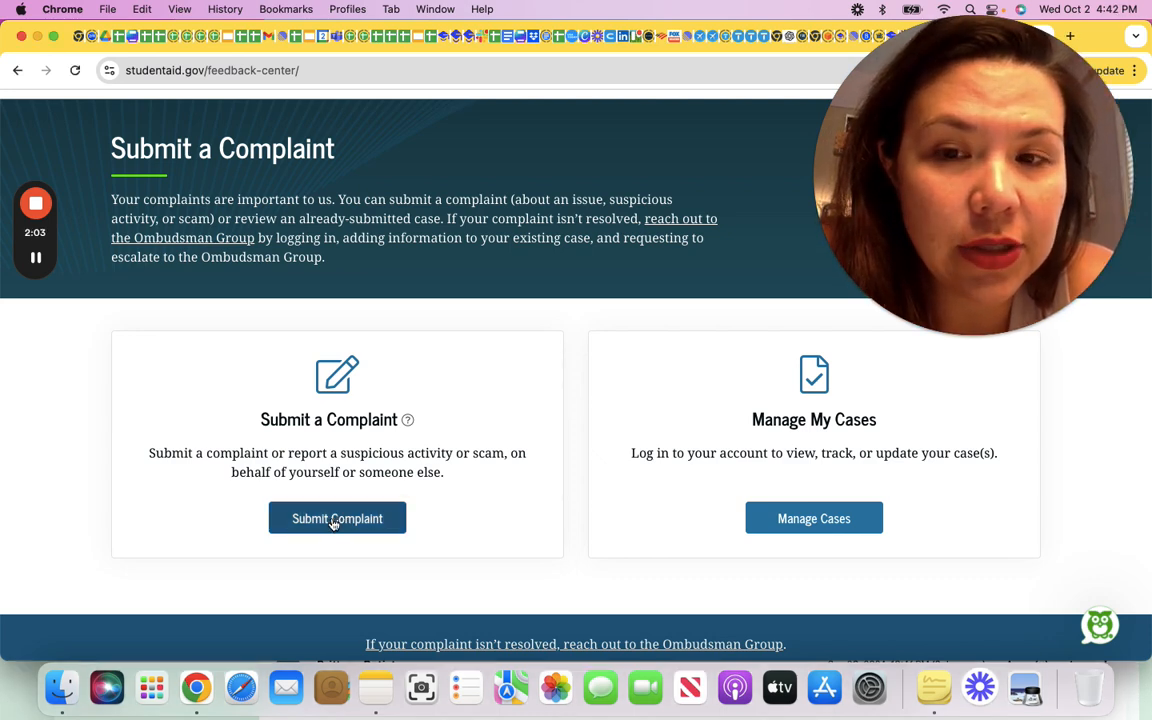
# Step: Begin a new complaint without logging in, filing it for Myself, and reach the contact-sharing choice
pyautogui.click(336, 518)
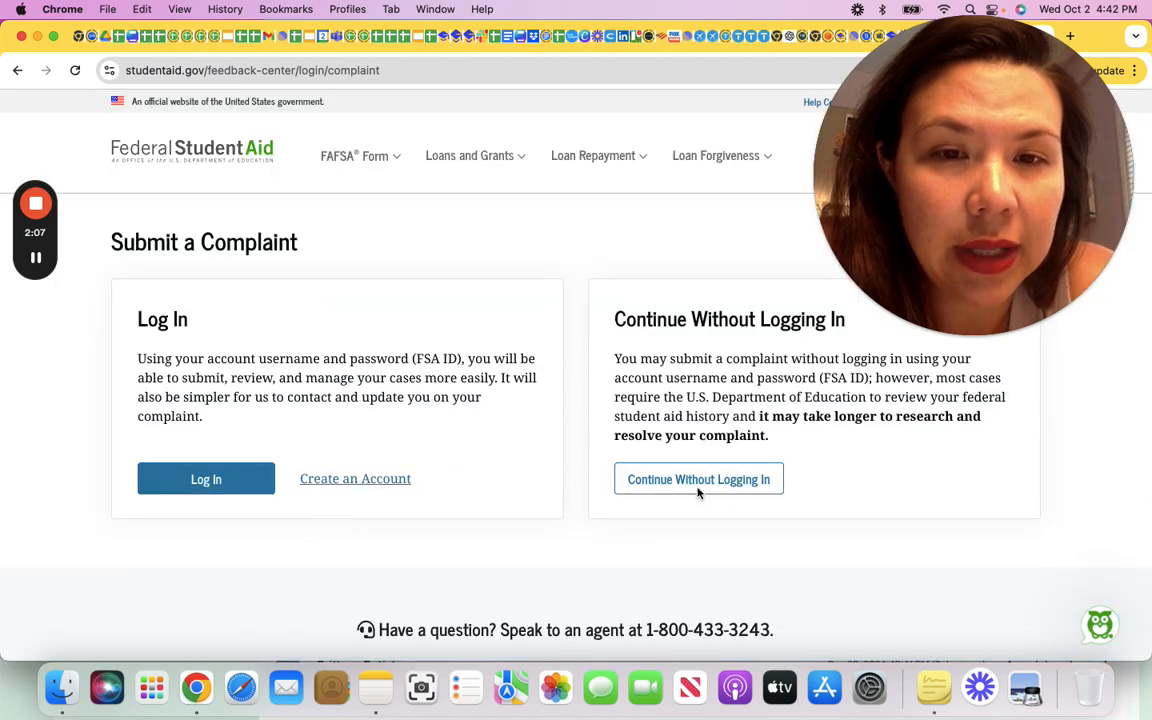
pyautogui.click(698, 480)
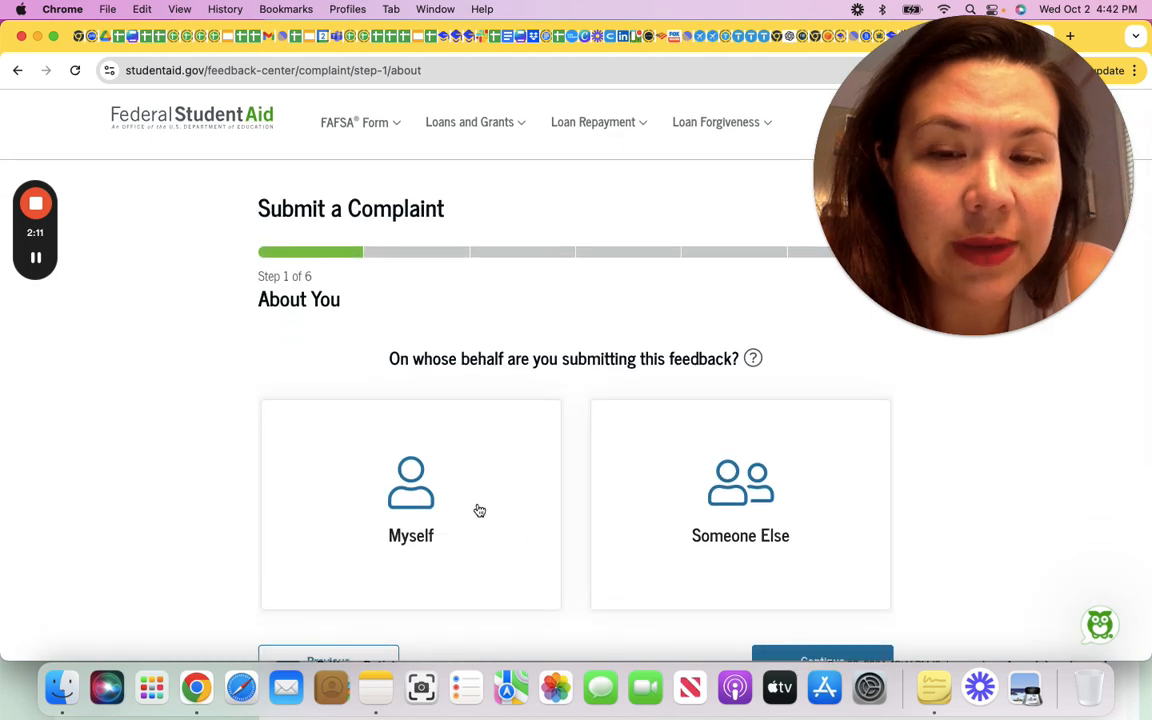
pyautogui.click(410, 500)
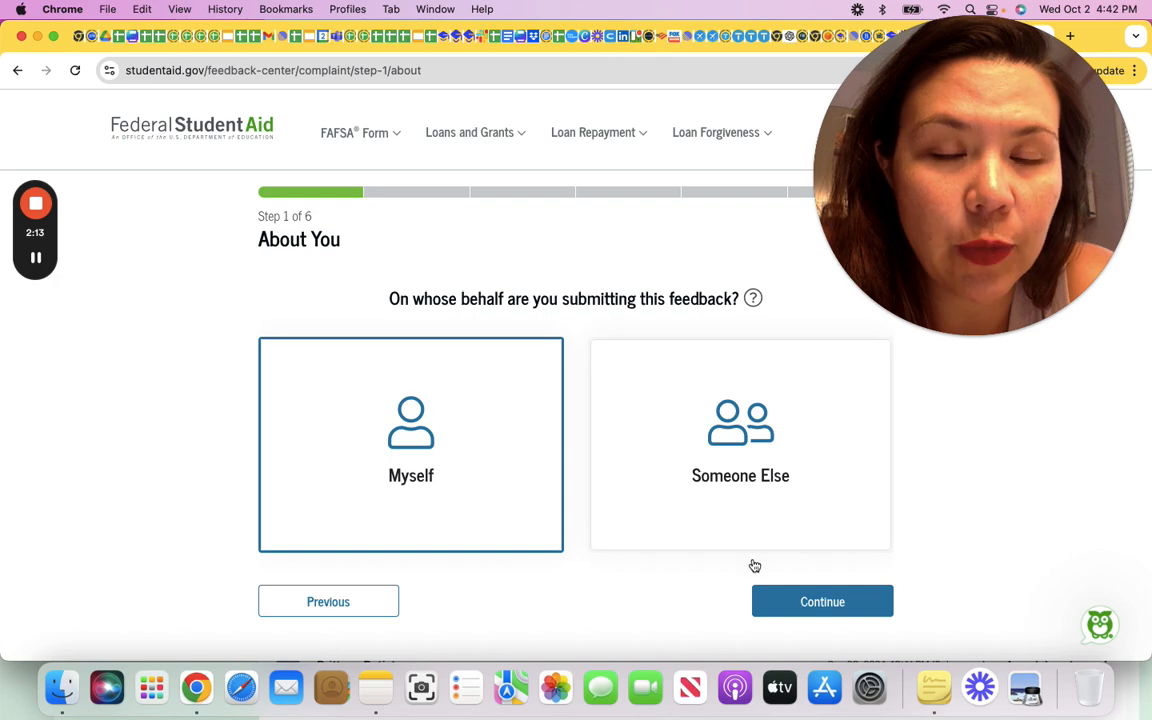
pyautogui.click(822, 600)
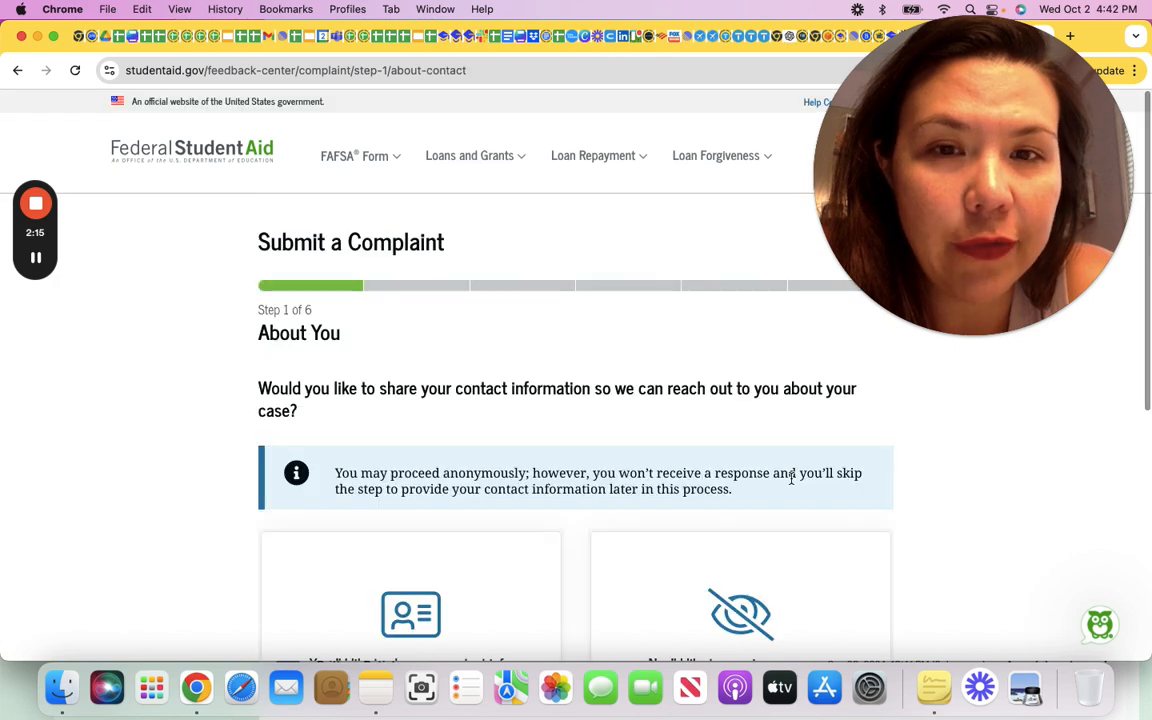
pyautogui.scroll(-3)
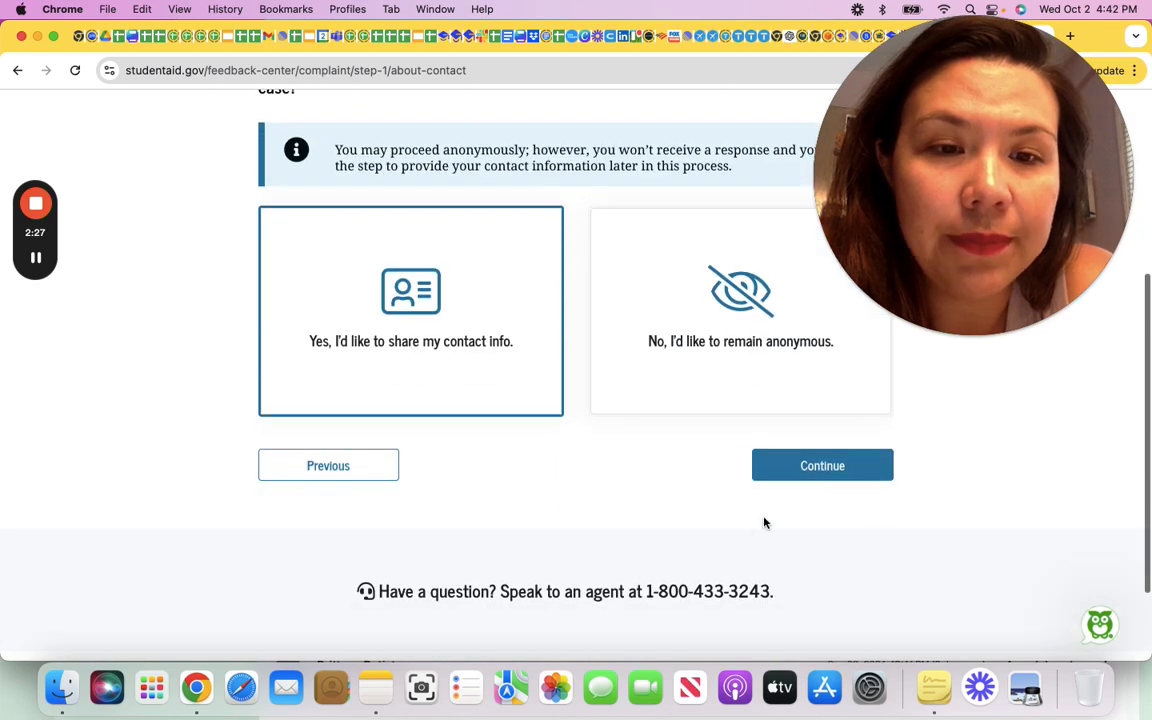
pyautogui.moveTo(822, 464)
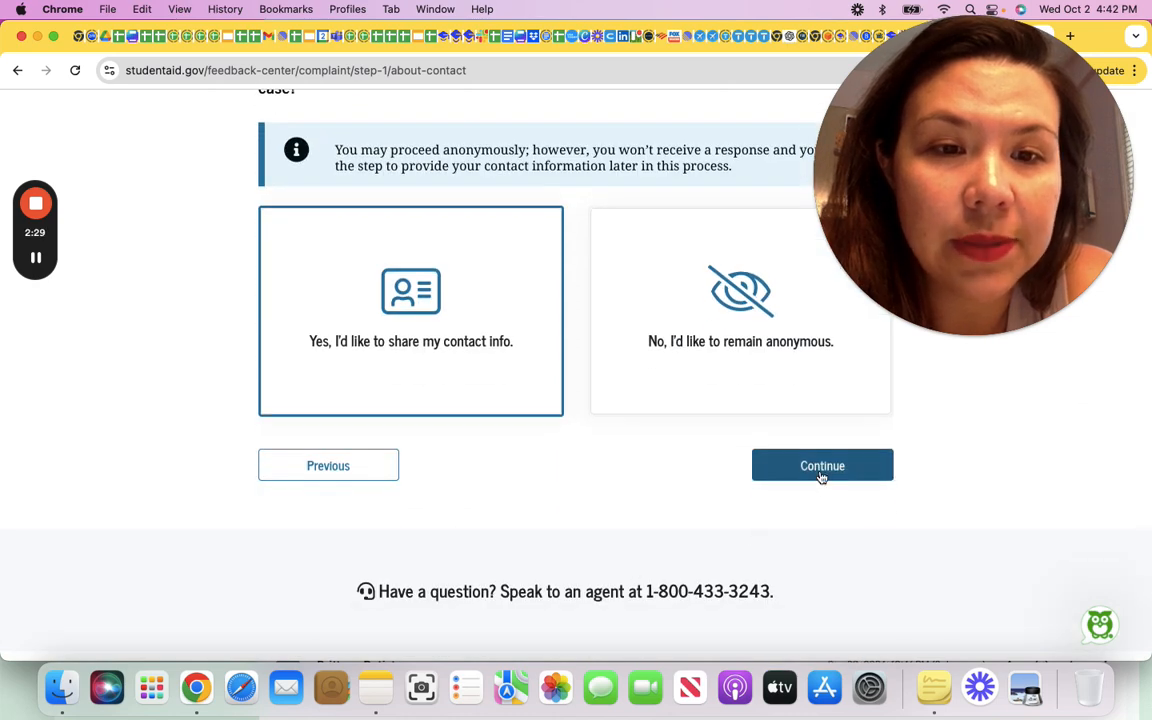
# Step: Continue to Common Complaints and choose the Issues With My Loan card
pyautogui.click(820, 464)
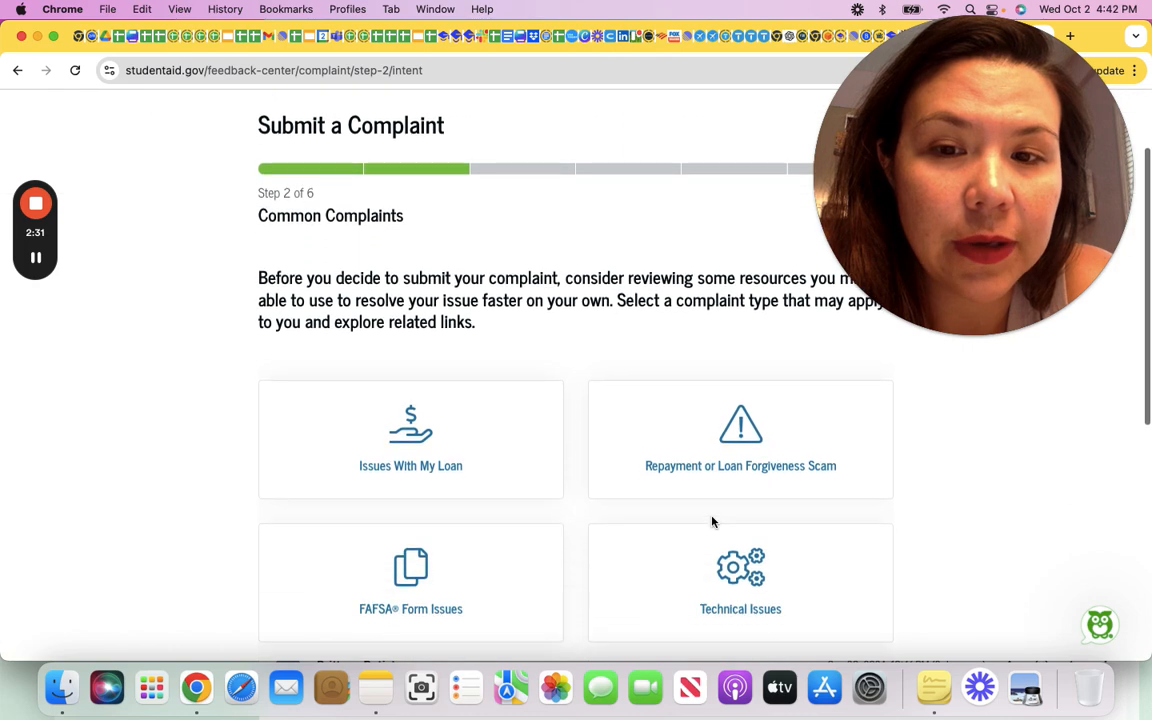
pyautogui.scroll(-3)
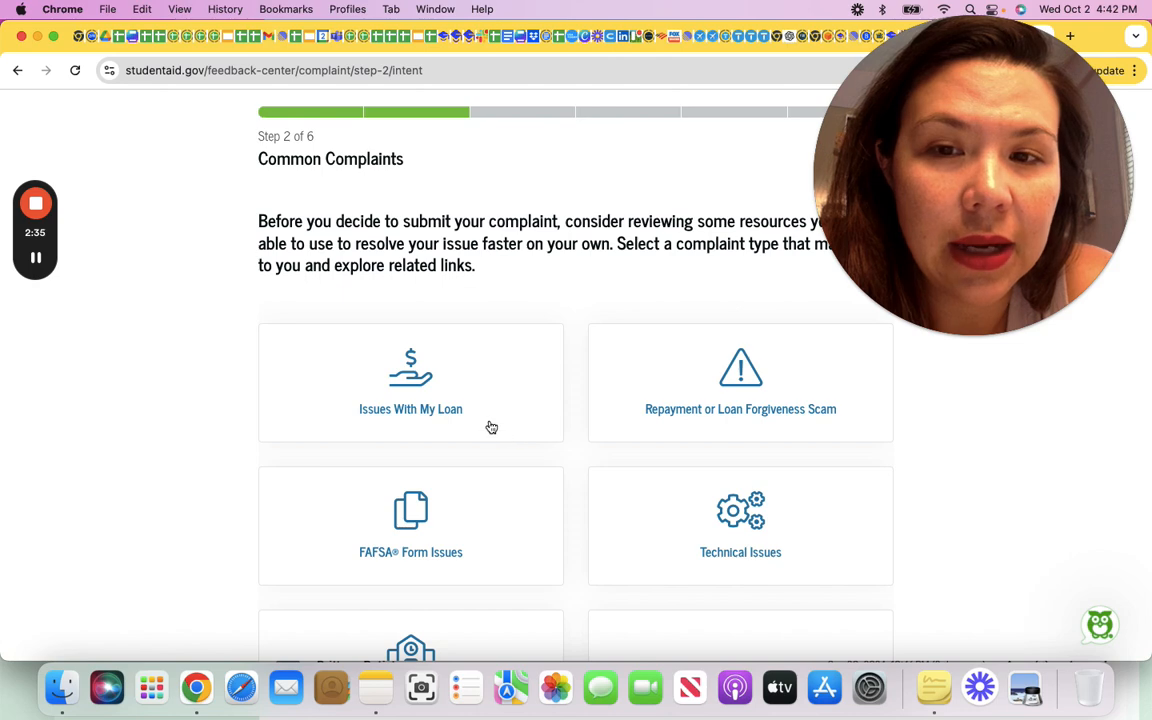
pyautogui.click(410, 384)
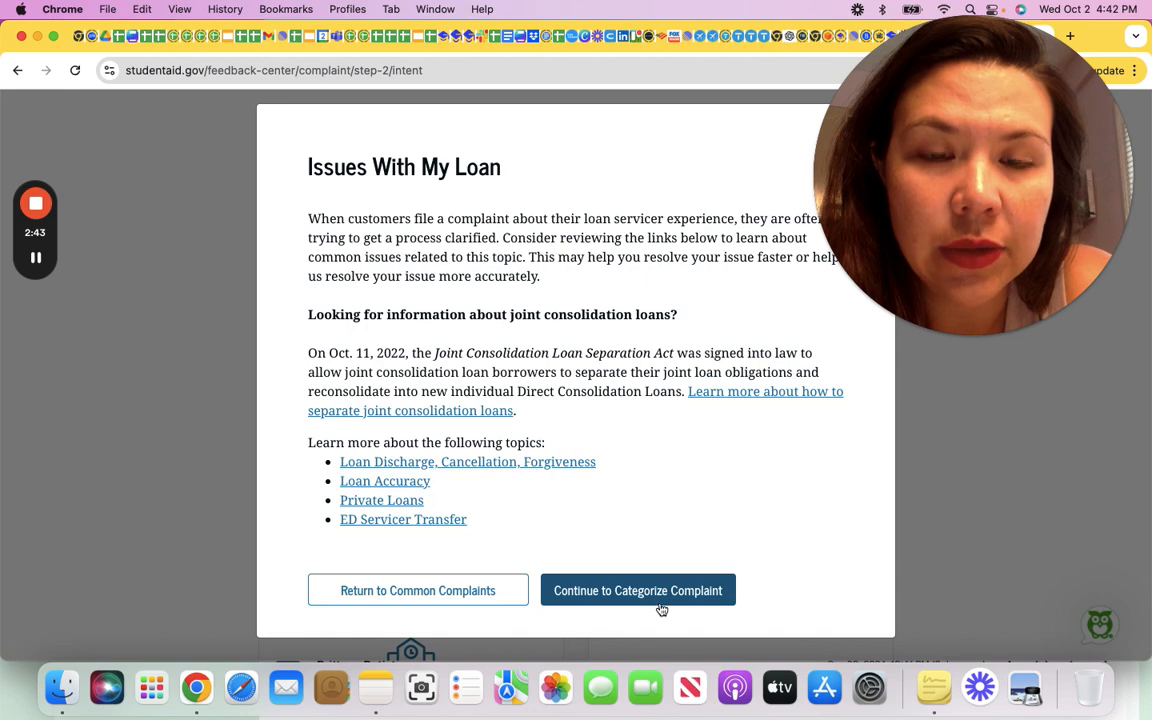
# Step: Categorize the complaint as Details About My Loan or Grant Account under Repaying My Aid
pyautogui.click(636, 590)
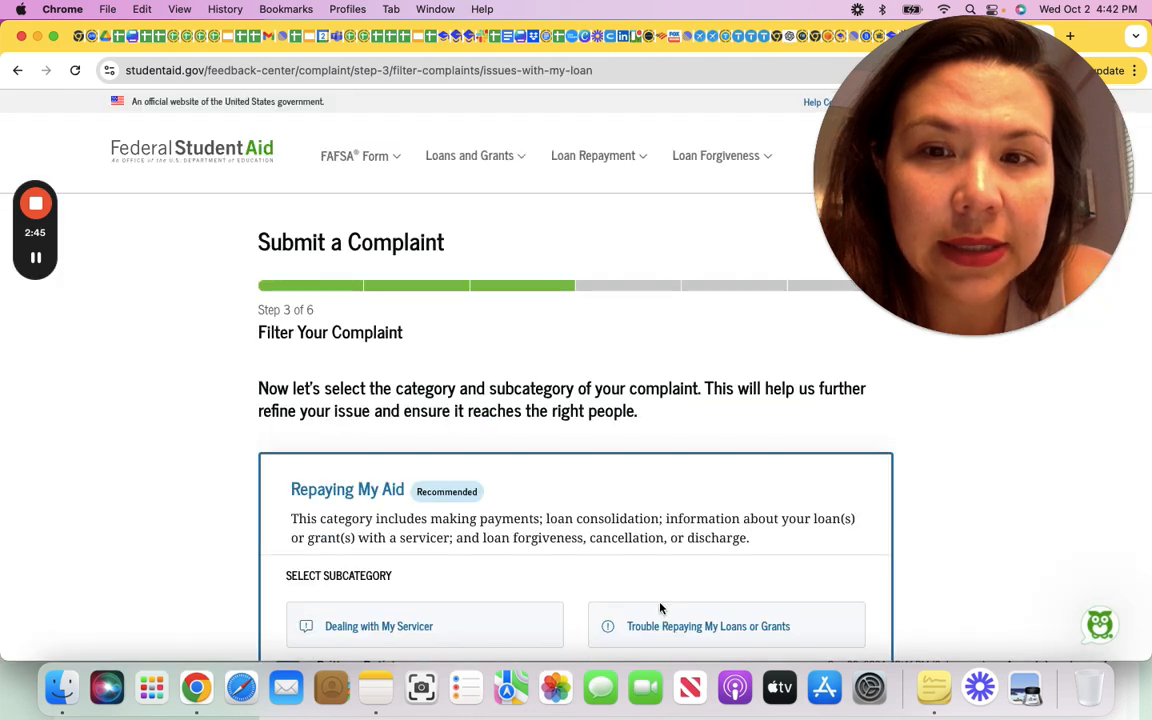
pyautogui.scroll(-3)
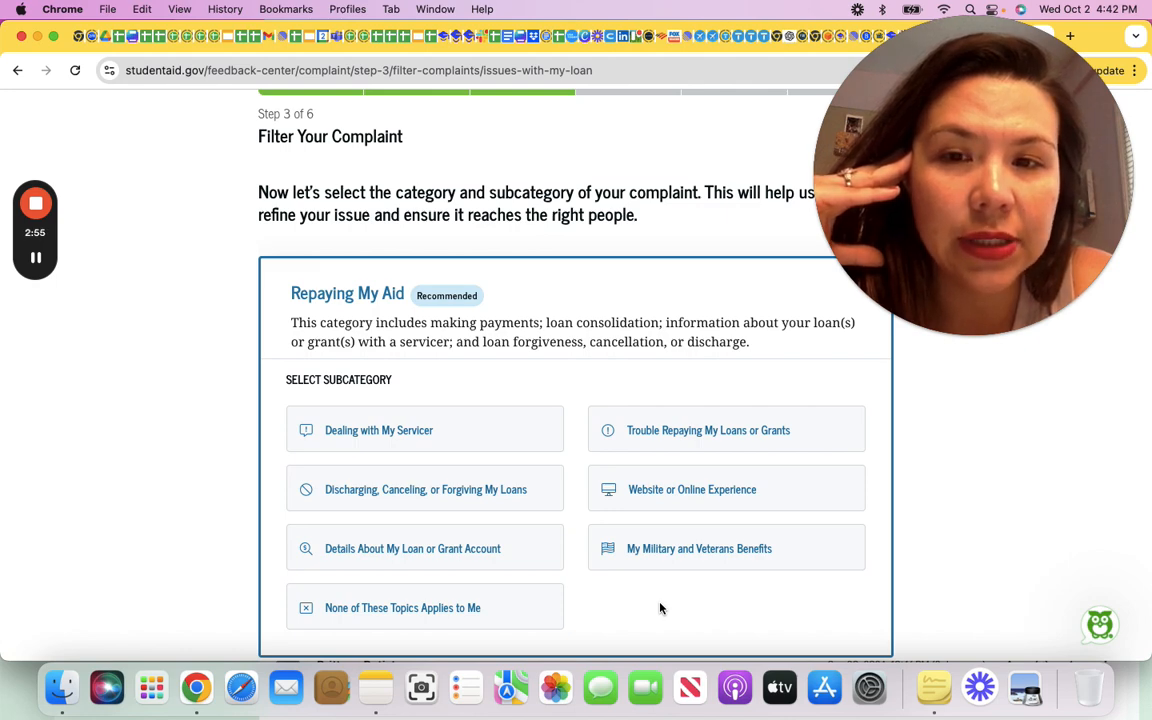
pyautogui.moveTo(648, 600)
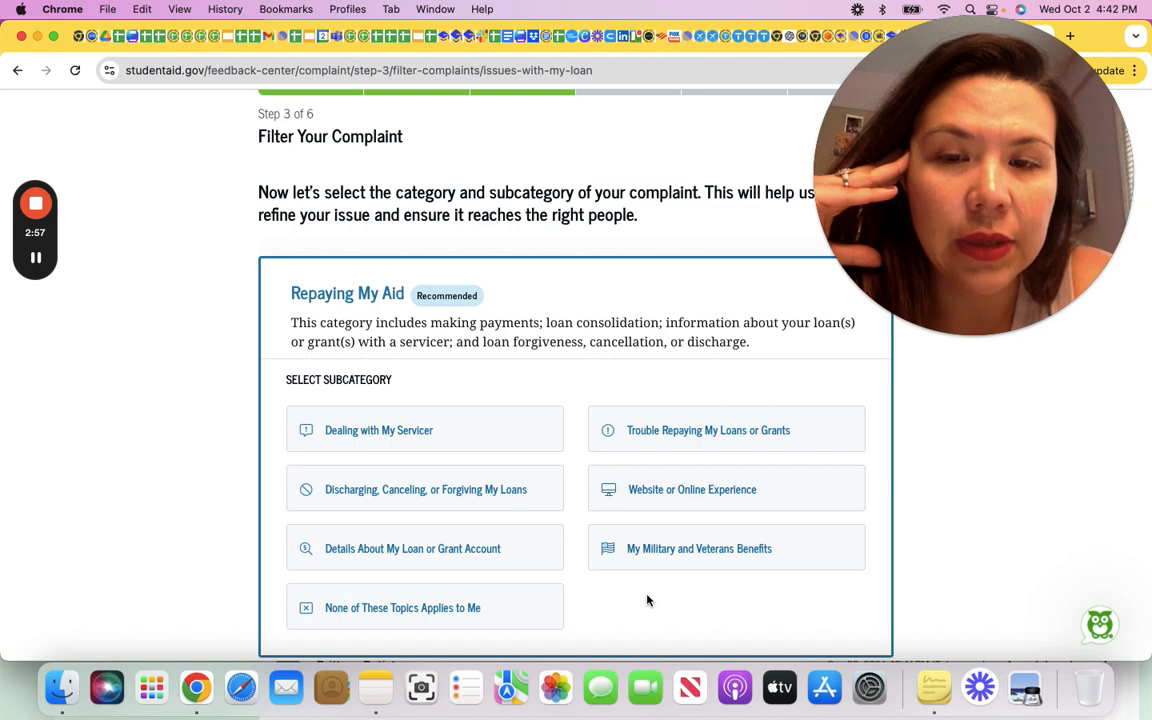
pyautogui.moveTo(464, 562)
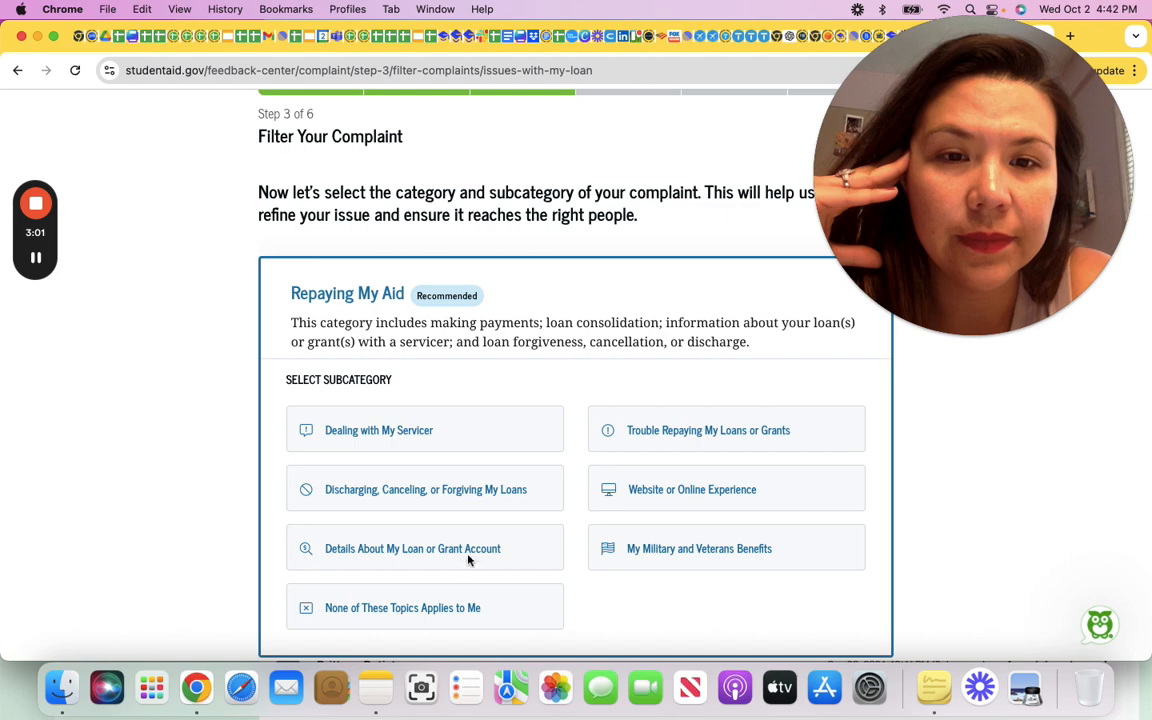
pyautogui.click(424, 548)
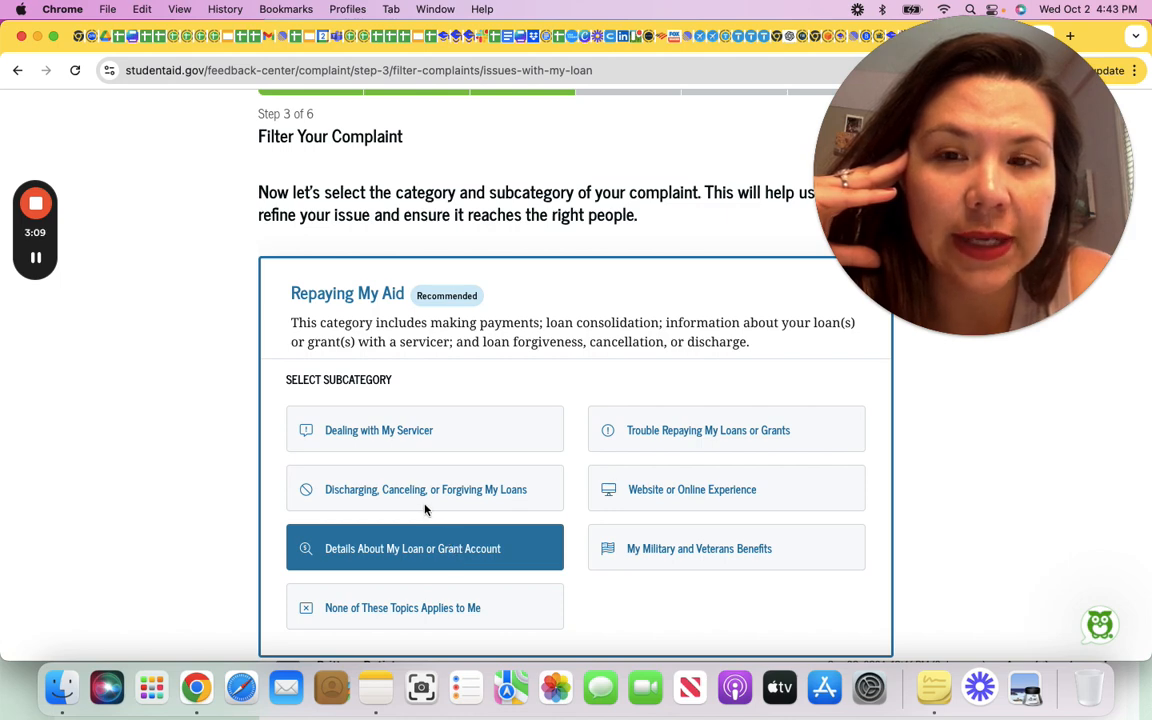
pyautogui.moveTo(424, 496)
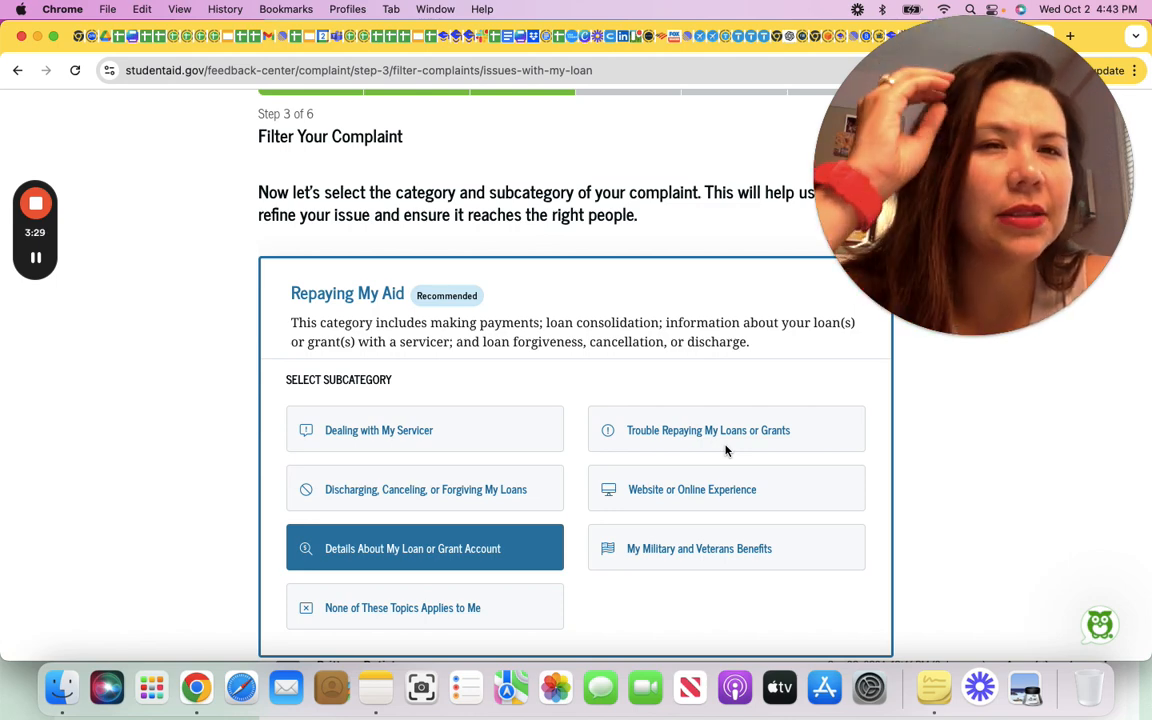
pyautogui.moveTo(744, 470)
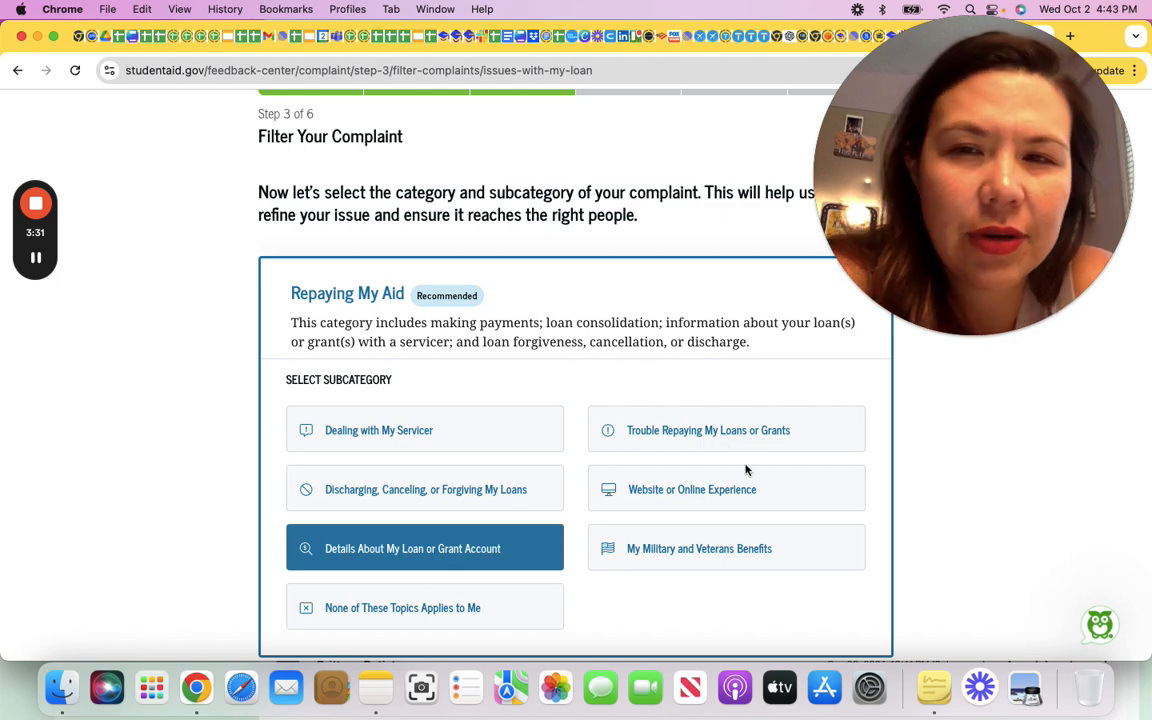
pyautogui.moveTo(730, 446)
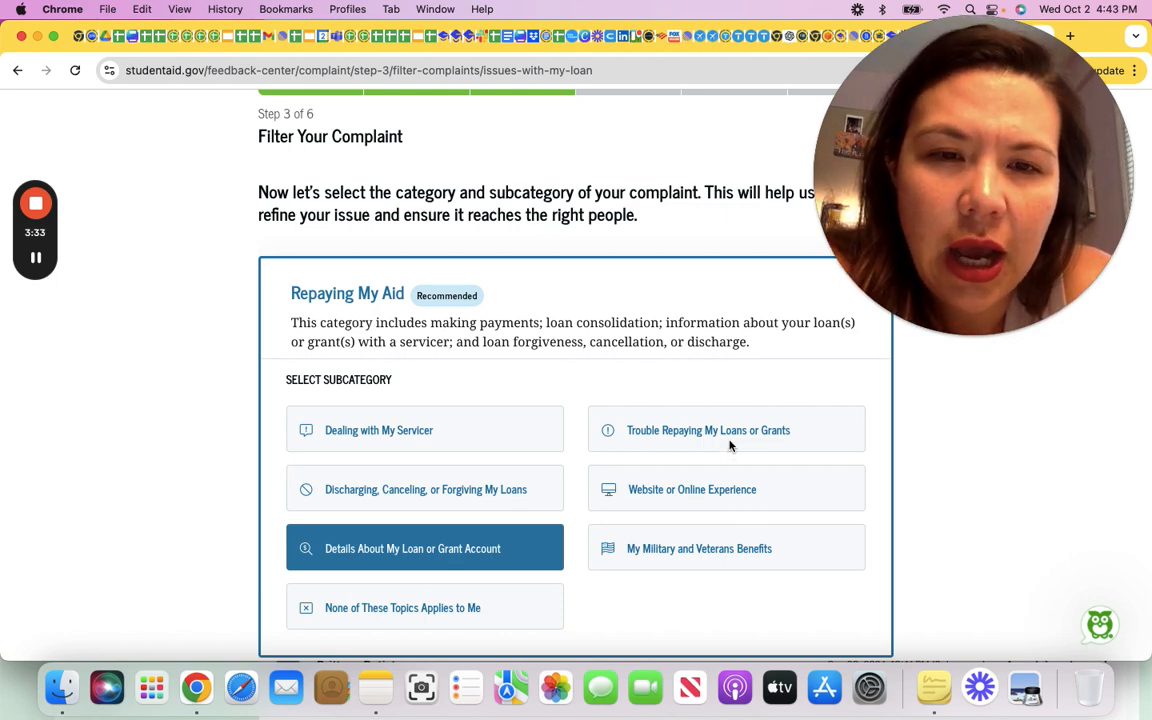
pyautogui.scroll(-3)
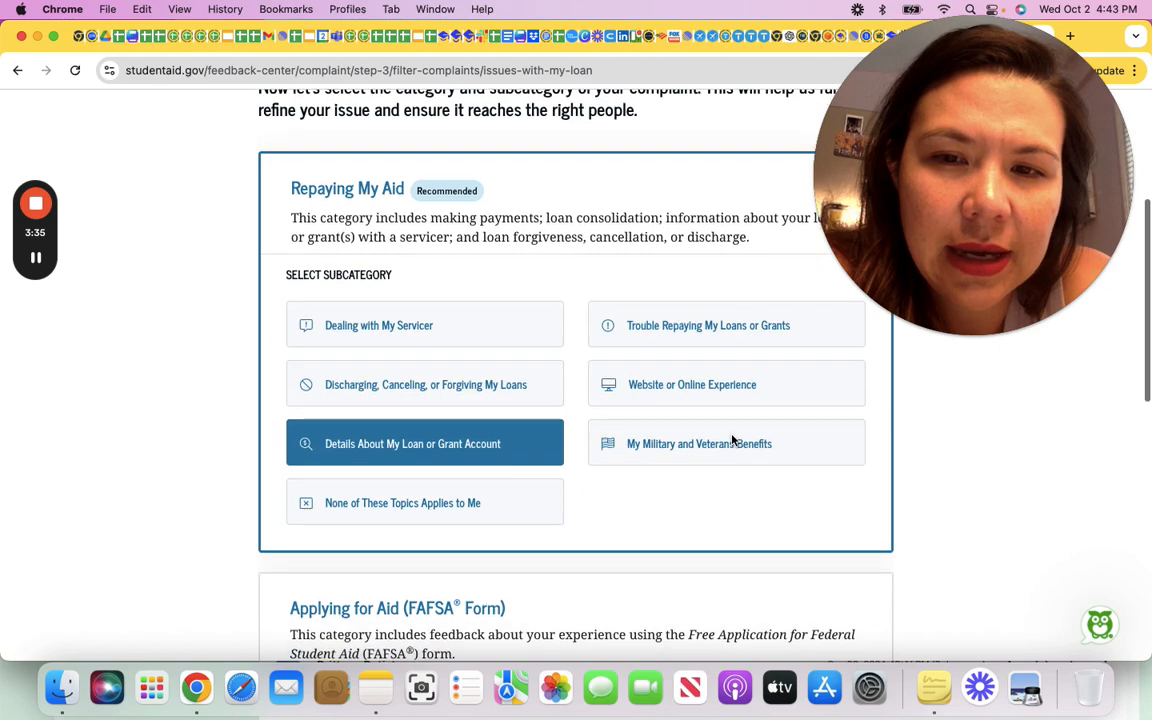
pyautogui.scroll(-3)
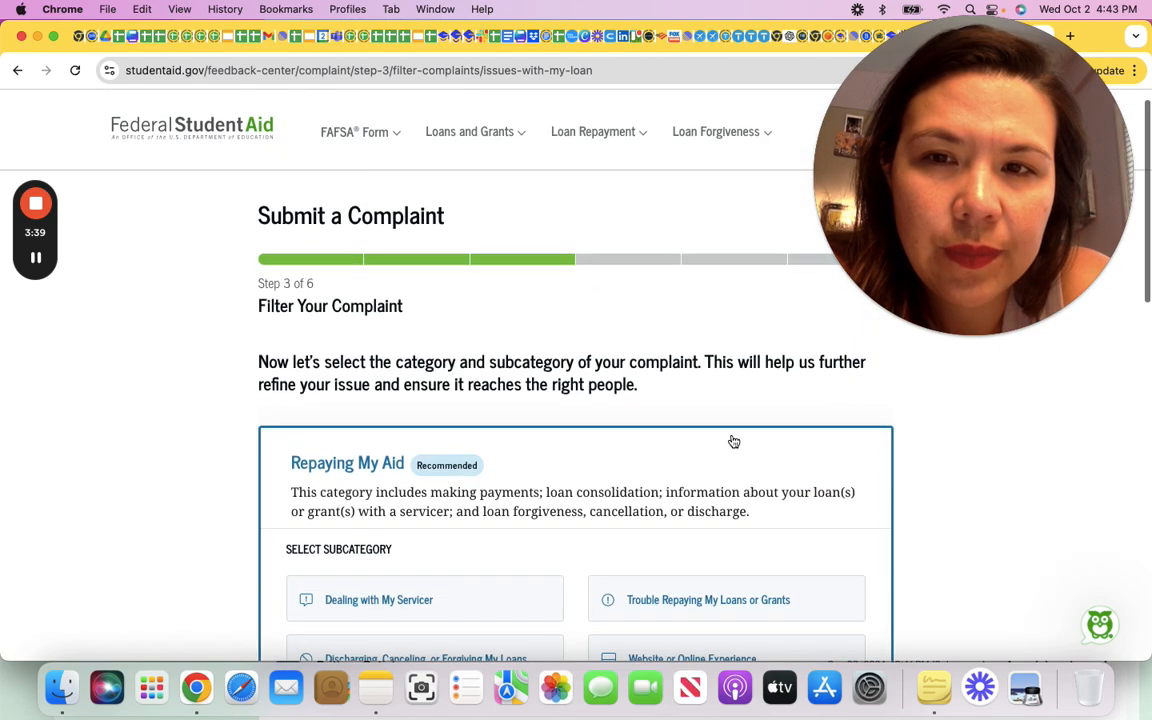
pyautogui.scroll(-3)
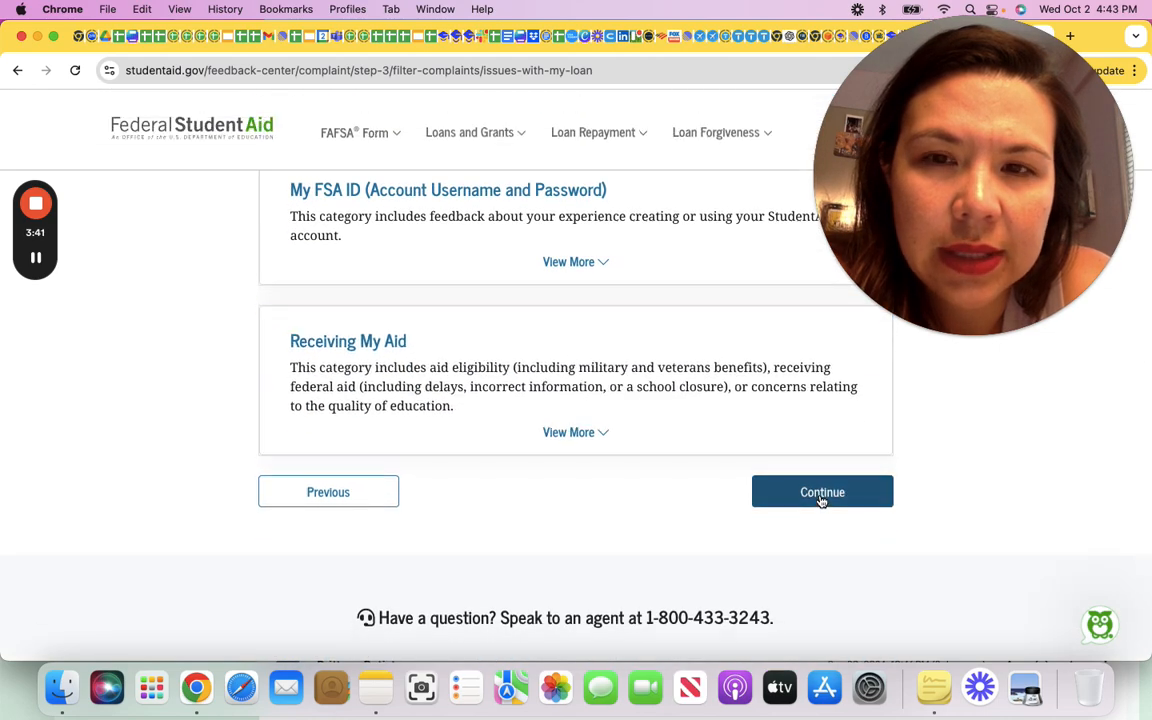
# Step: Advance to step 4, answer No to loans in default, and reach the issue-description fields
pyautogui.click(822, 492)
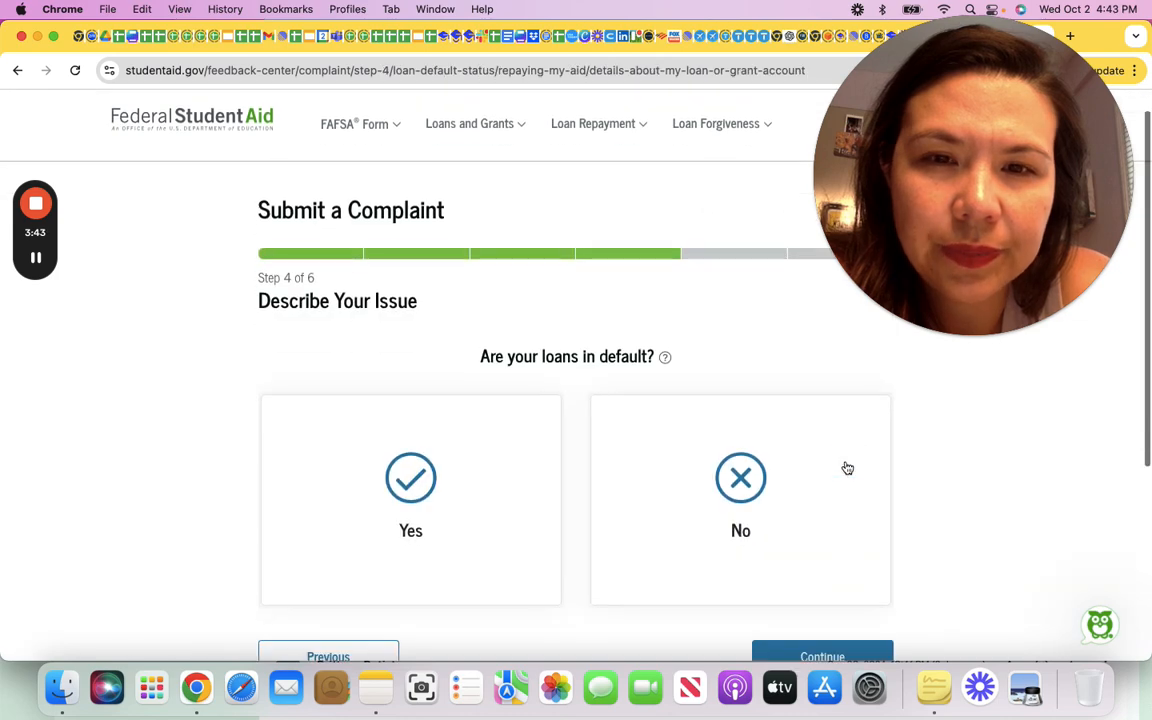
pyautogui.click(740, 500)
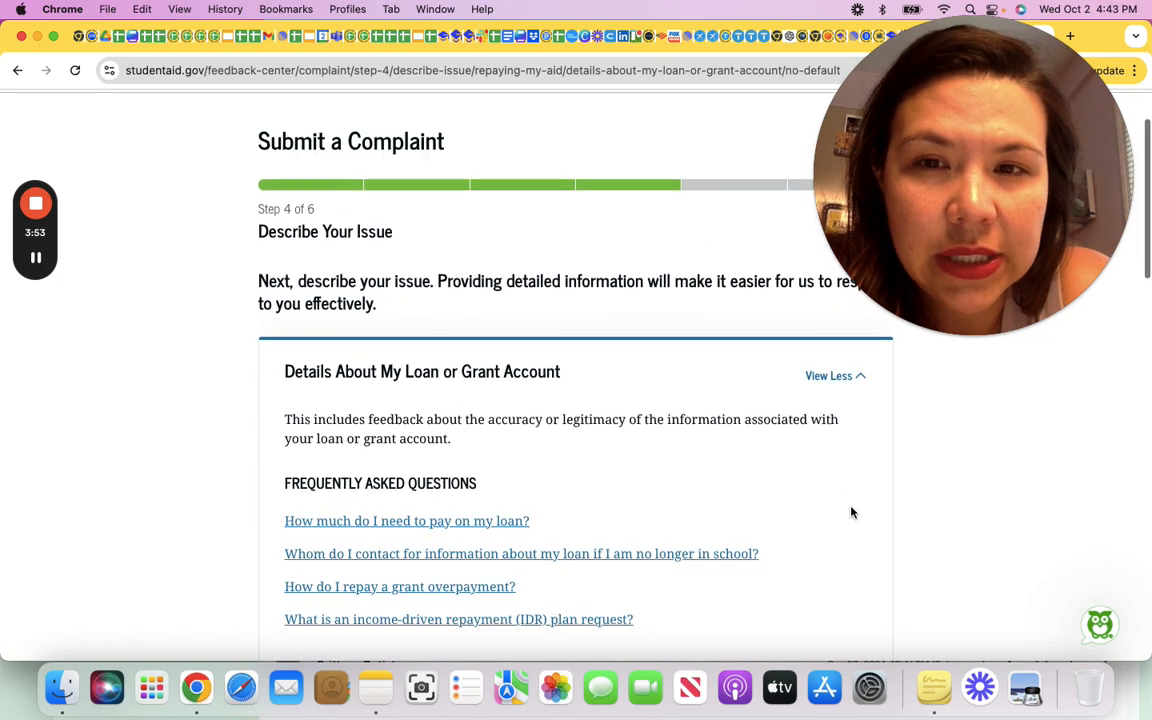
pyautogui.scroll(-3)
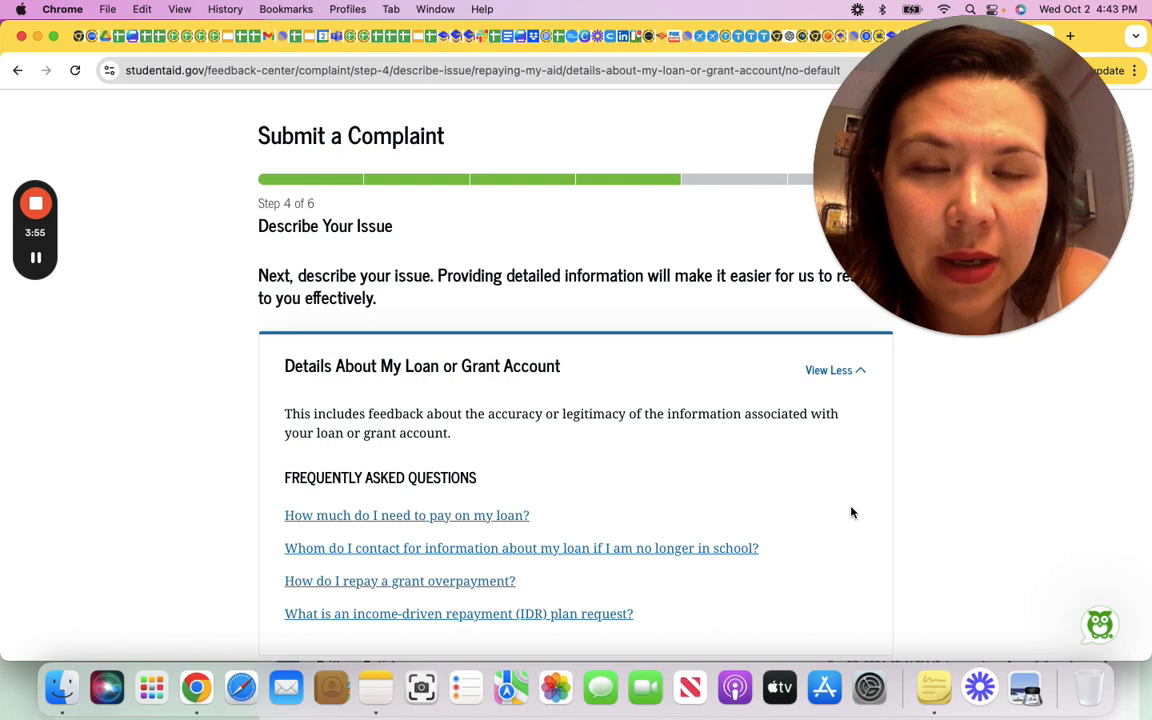
pyautogui.scroll(-3)
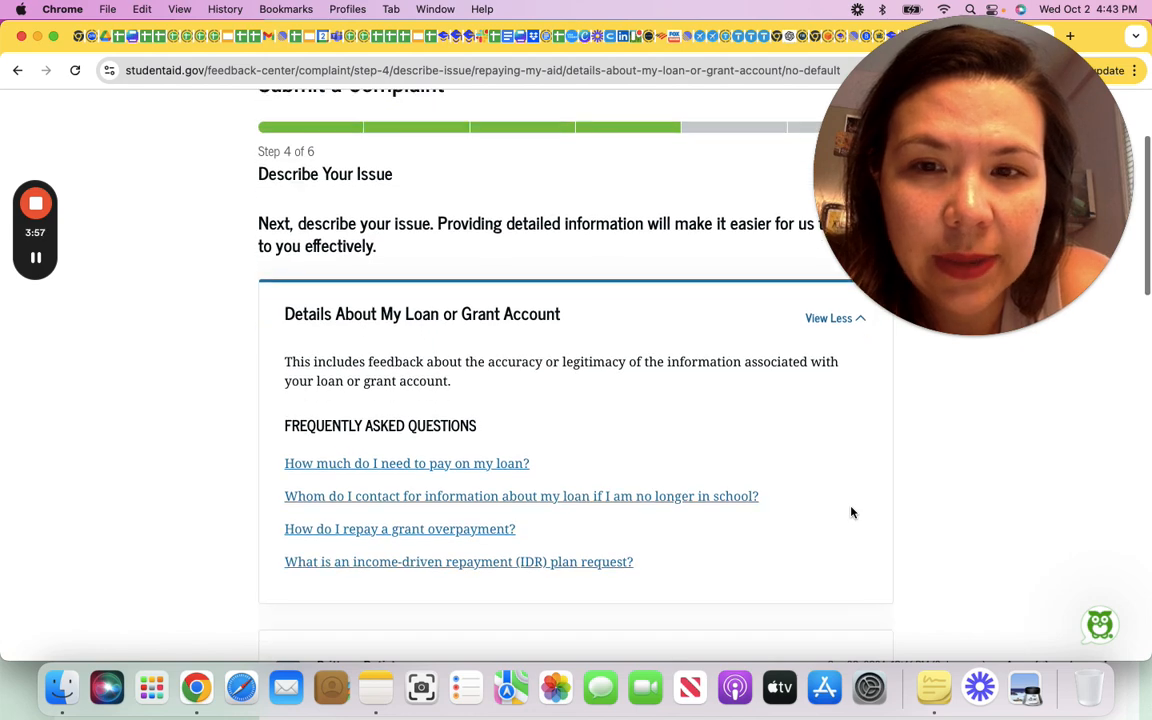
pyautogui.moveTo(436, 518)
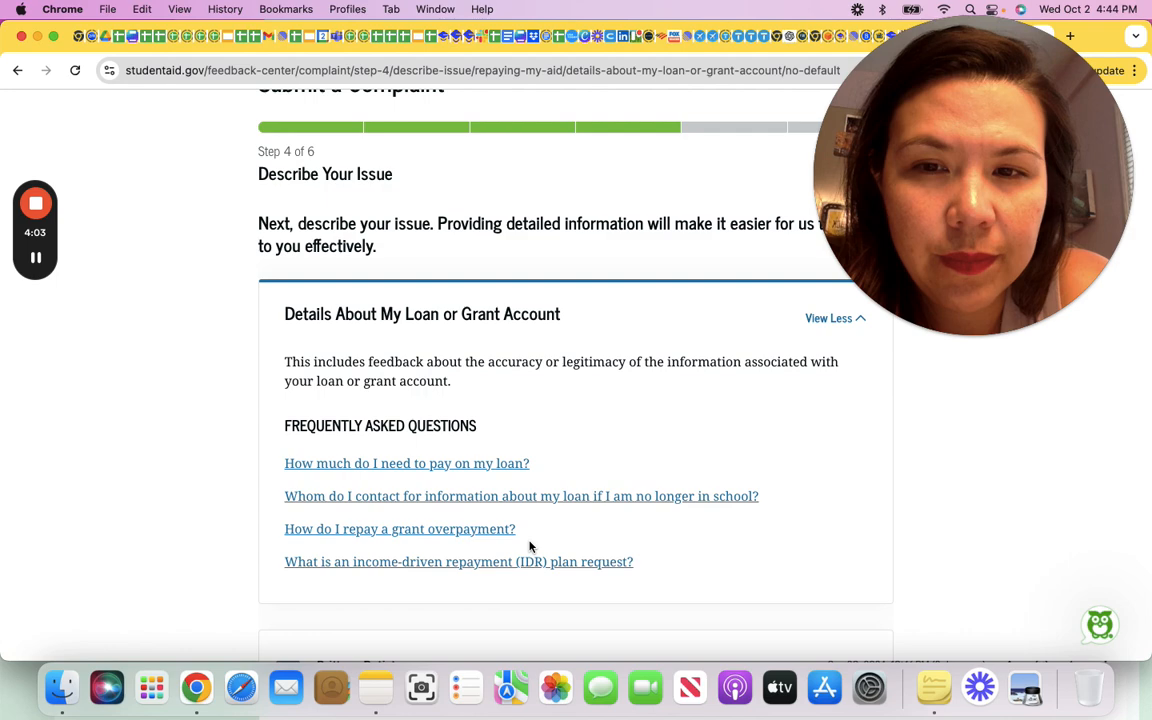
pyautogui.scroll(-3)
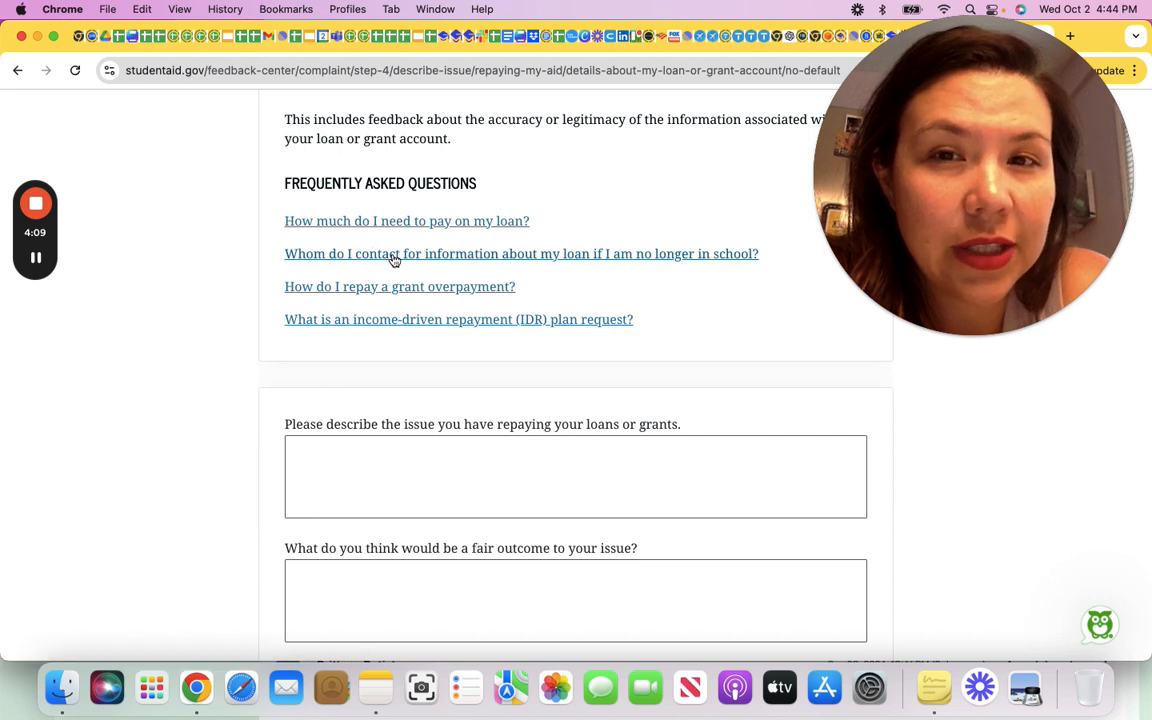
pyautogui.click(576, 476)
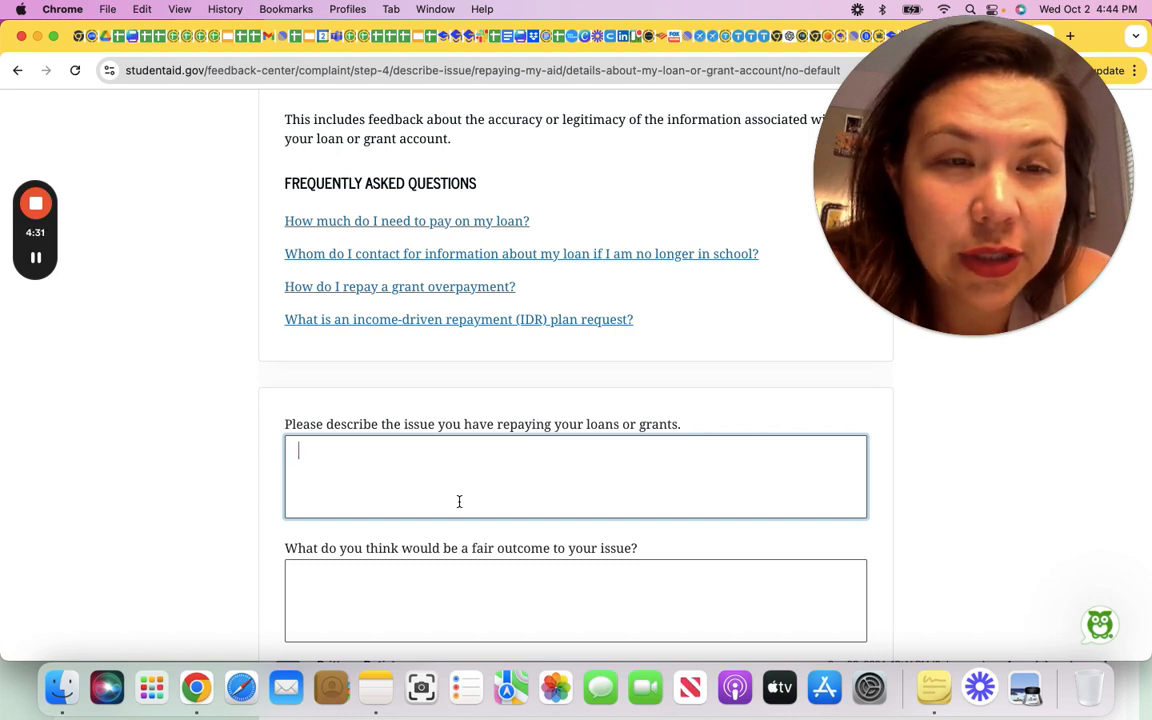
pyautogui.moveTo(844, 520)
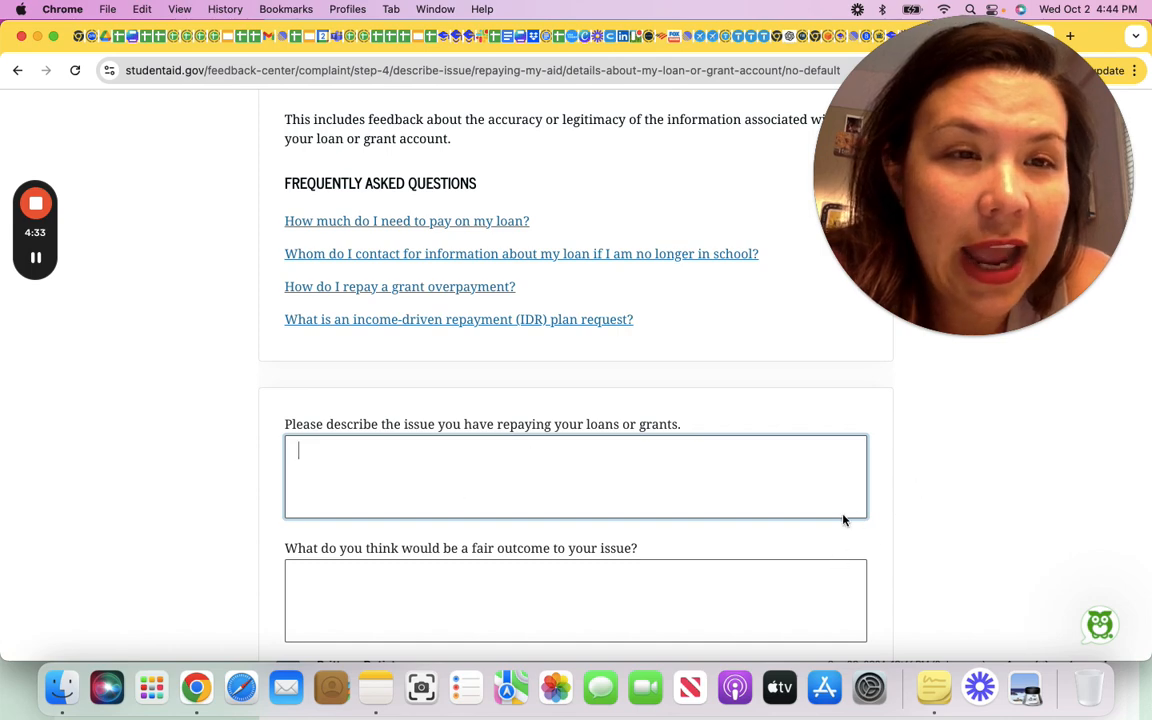
pyautogui.moveTo(876, 454)
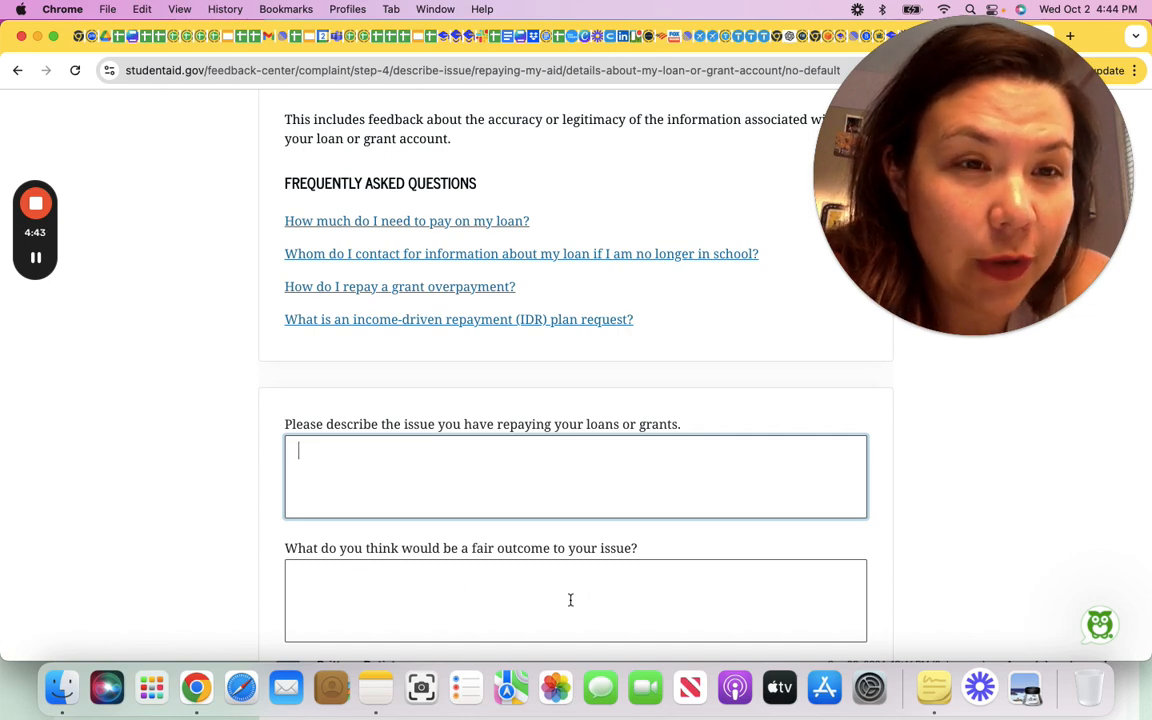
pyautogui.scroll(-3)
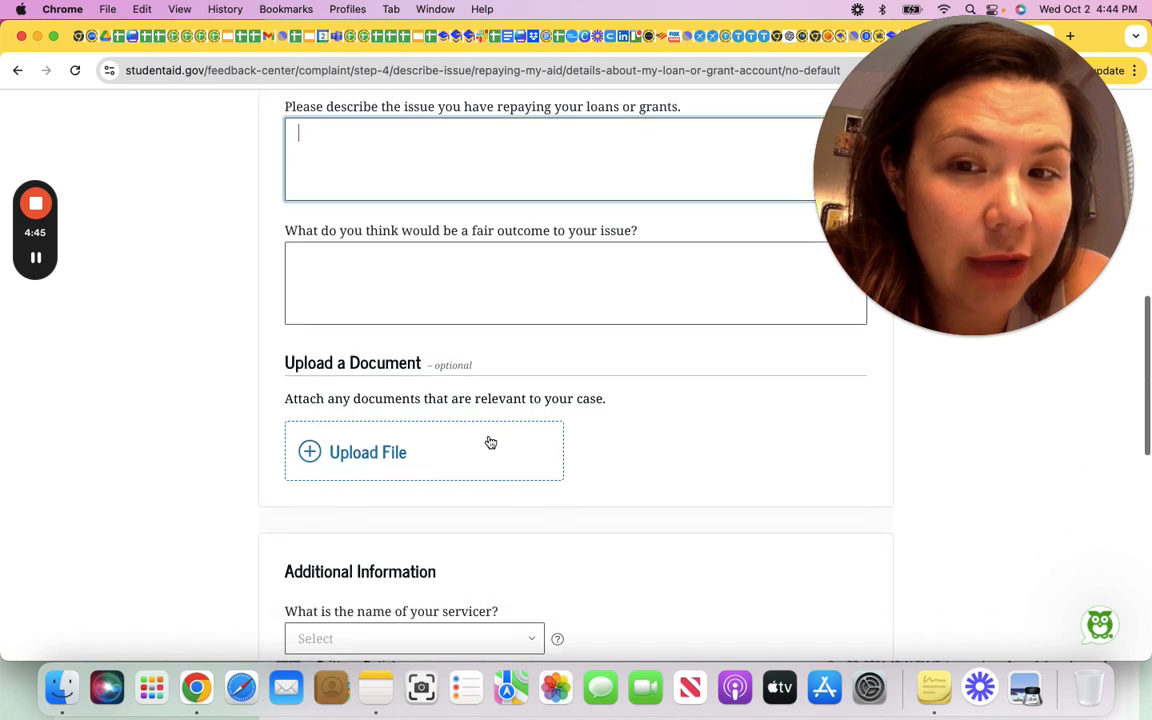
pyautogui.moveTo(390, 482)
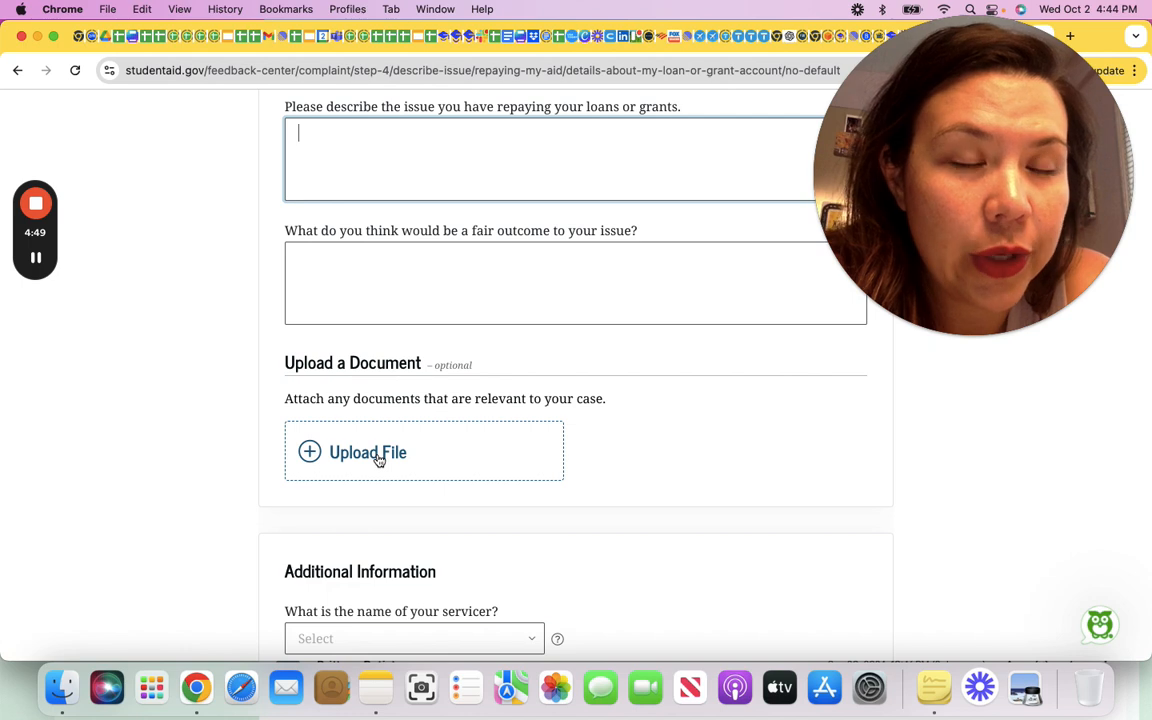
pyautogui.scroll(-3)
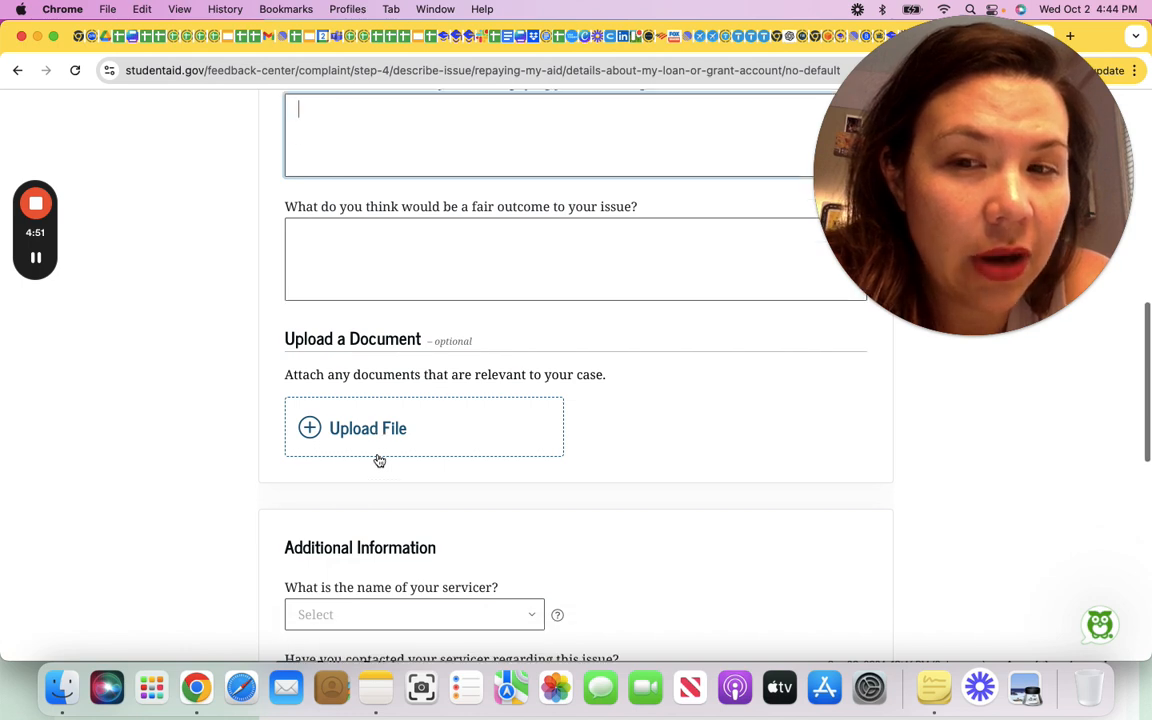
pyautogui.scroll(-3)
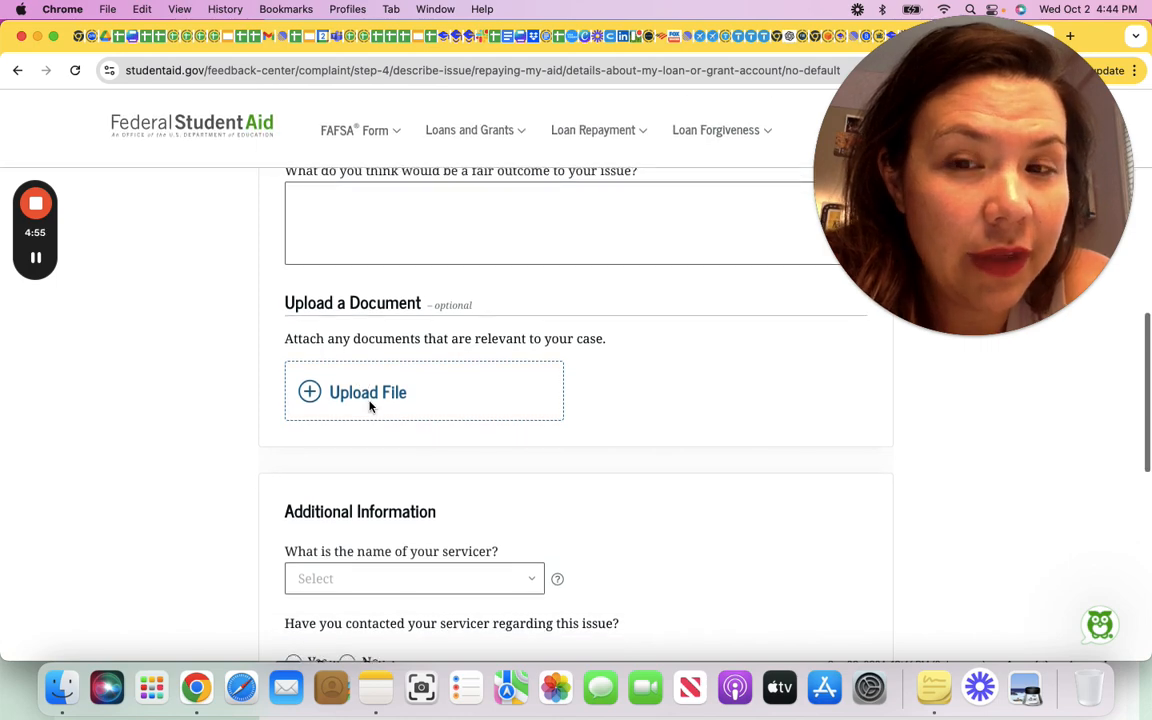
pyautogui.scroll(-3)
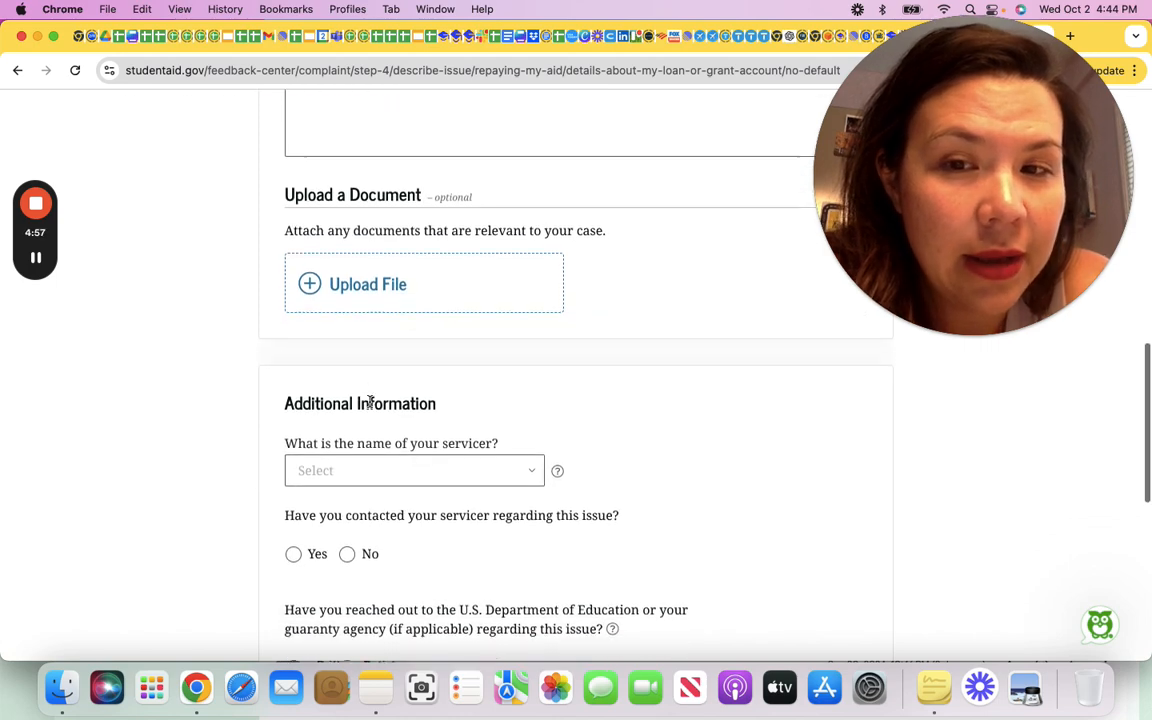
# Step: Leave the servicer dropdown unchosen so its required-choice warning shows at the form's end
pyautogui.click(414, 470)
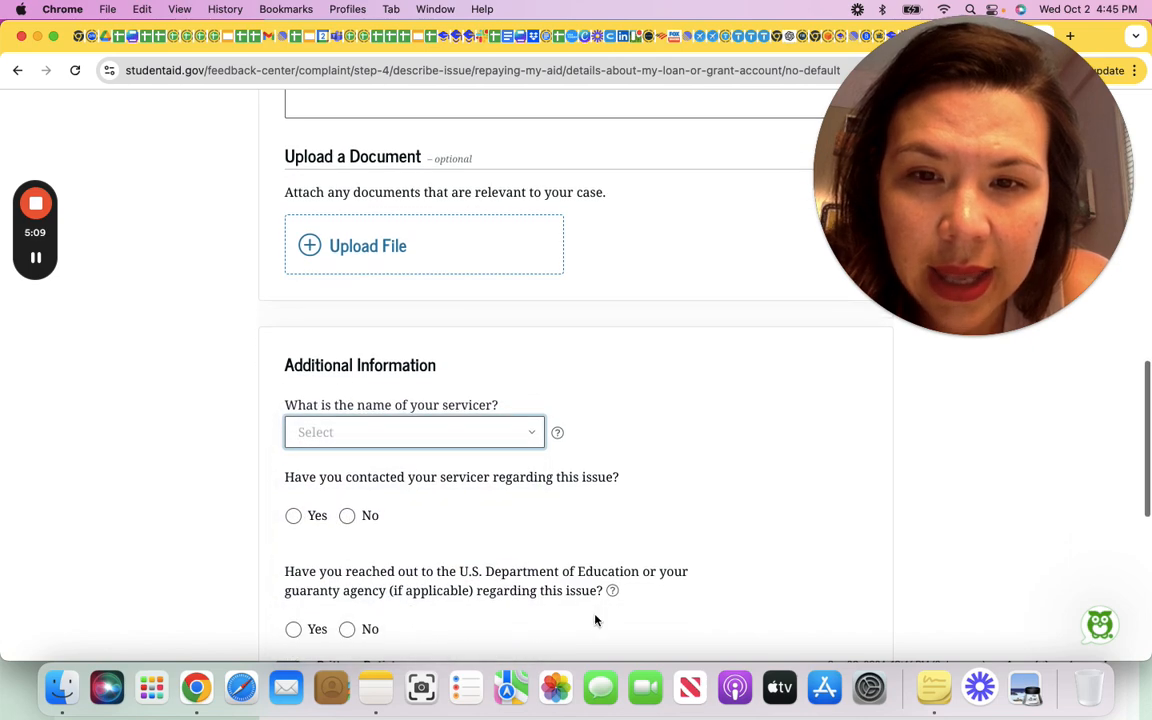
pyautogui.scroll(-3)
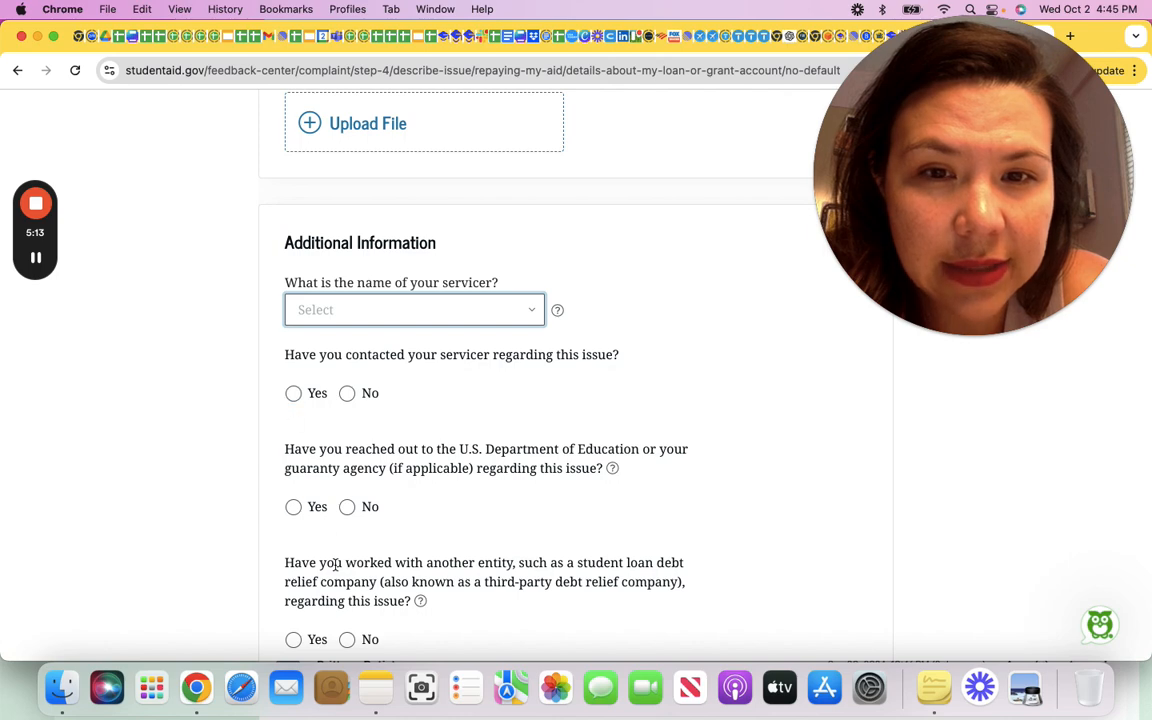
pyautogui.scroll(-3)
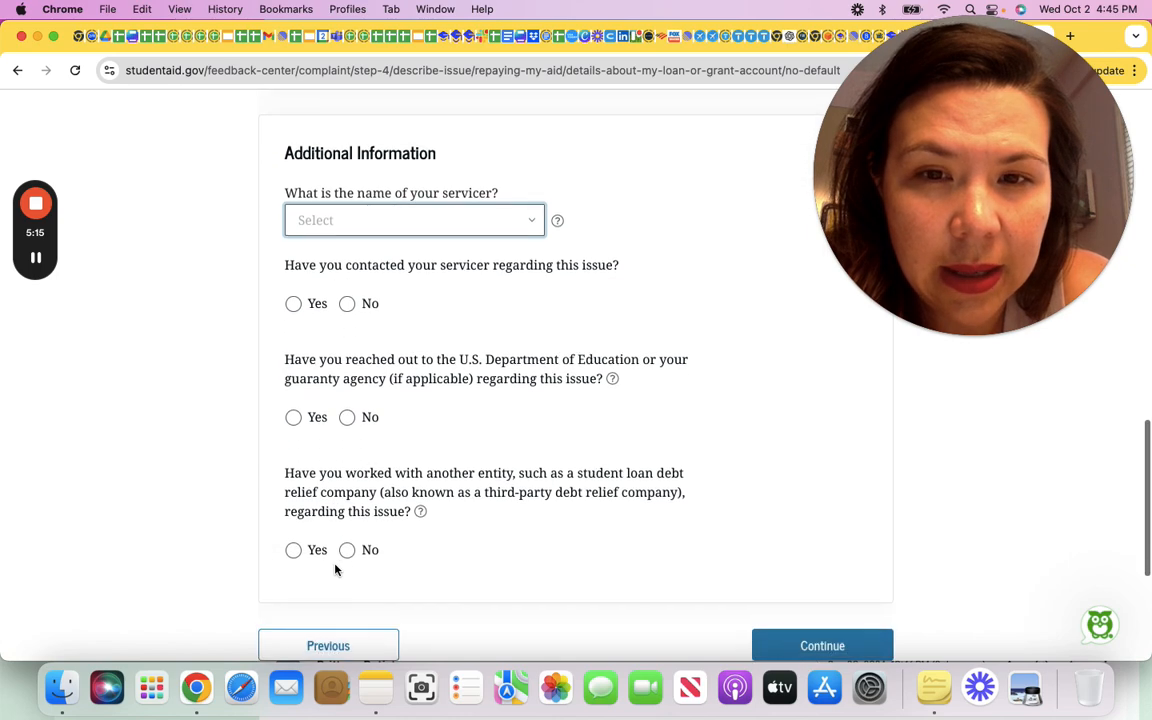
pyautogui.moveTo(352, 408)
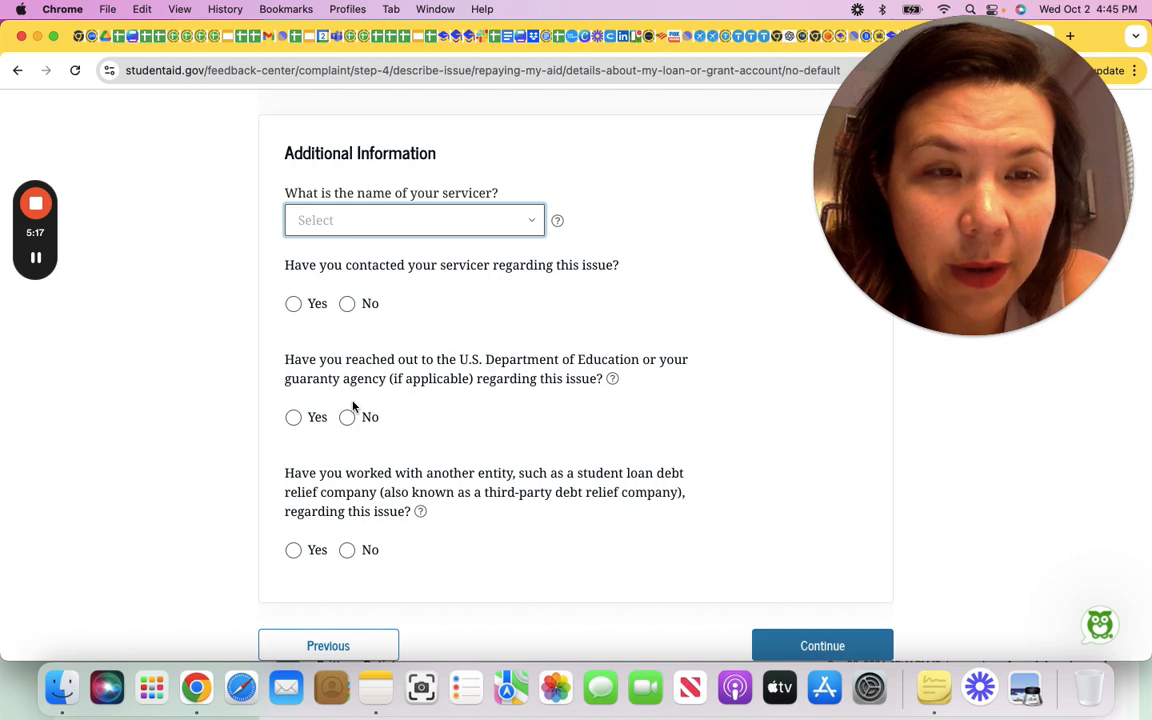
pyautogui.moveTo(518, 530)
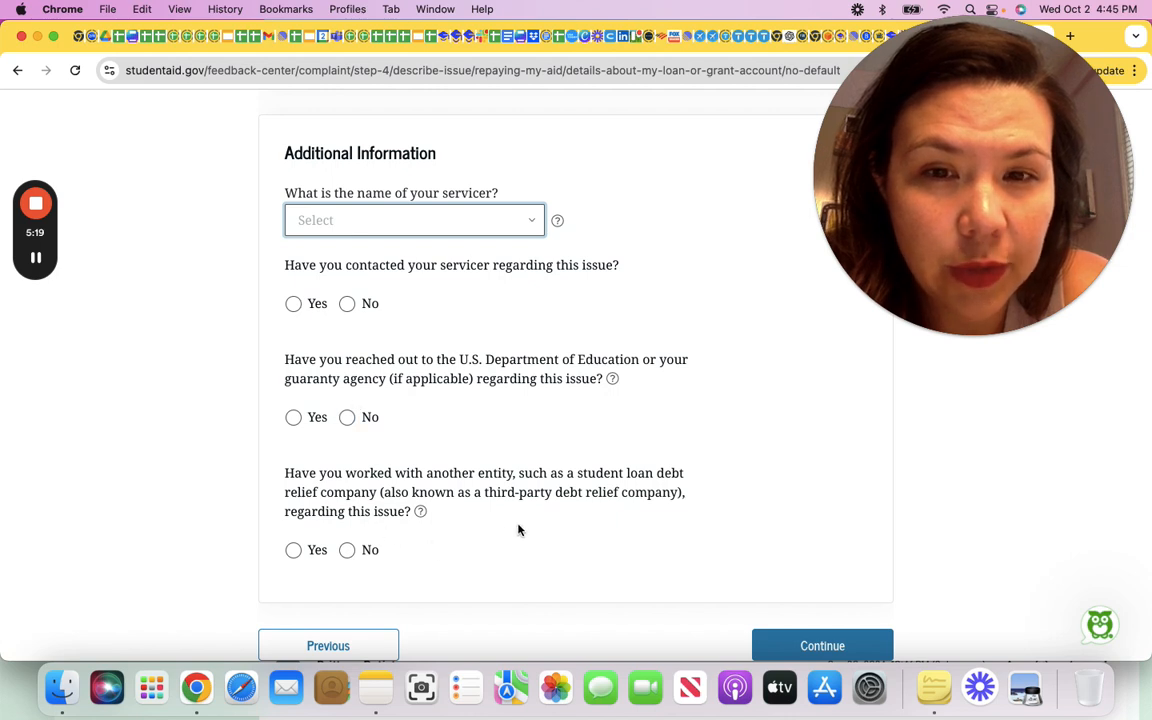
pyautogui.moveTo(538, 540)
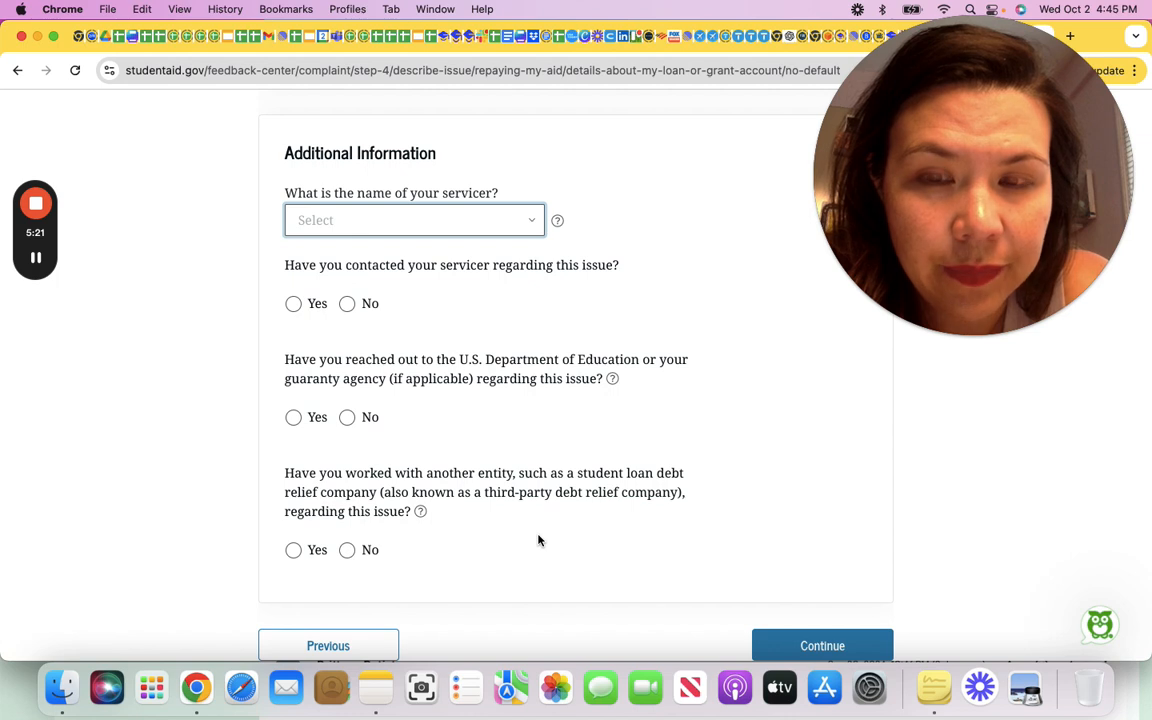
pyautogui.moveTo(236, 476)
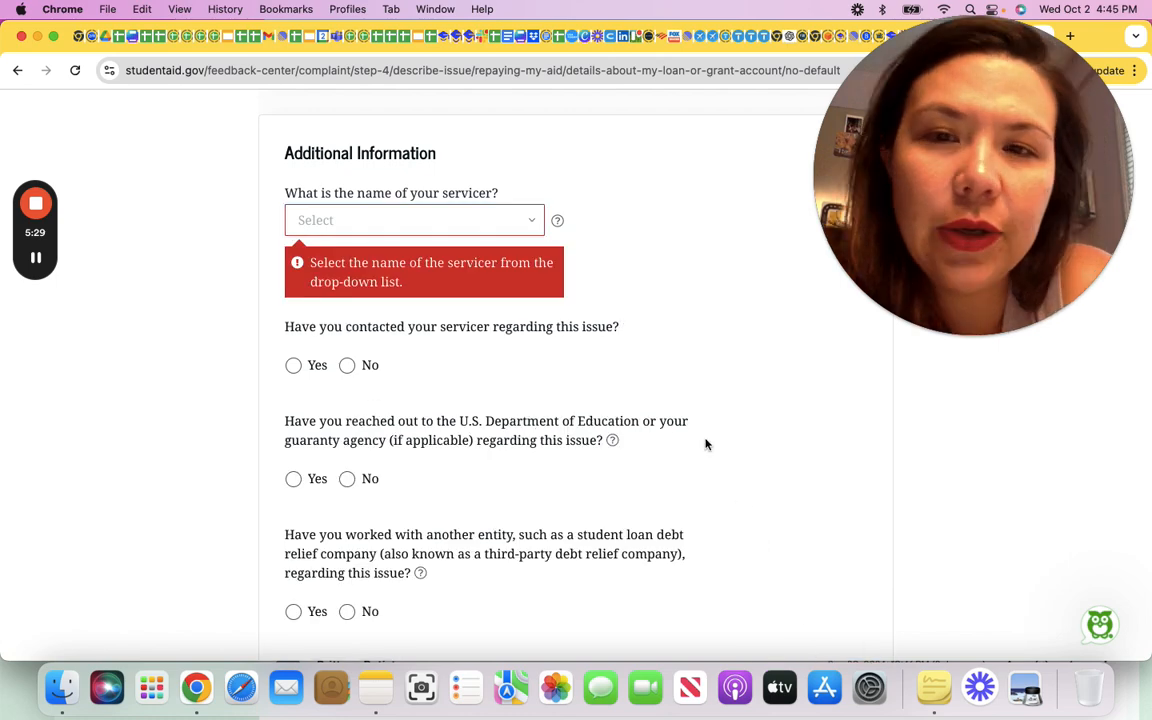
# Step: Select ED-Nelnet as servicer, answer Yes to contacting it and No to other entities, and enter 'kjn' as issue text
pyautogui.click(412, 220)
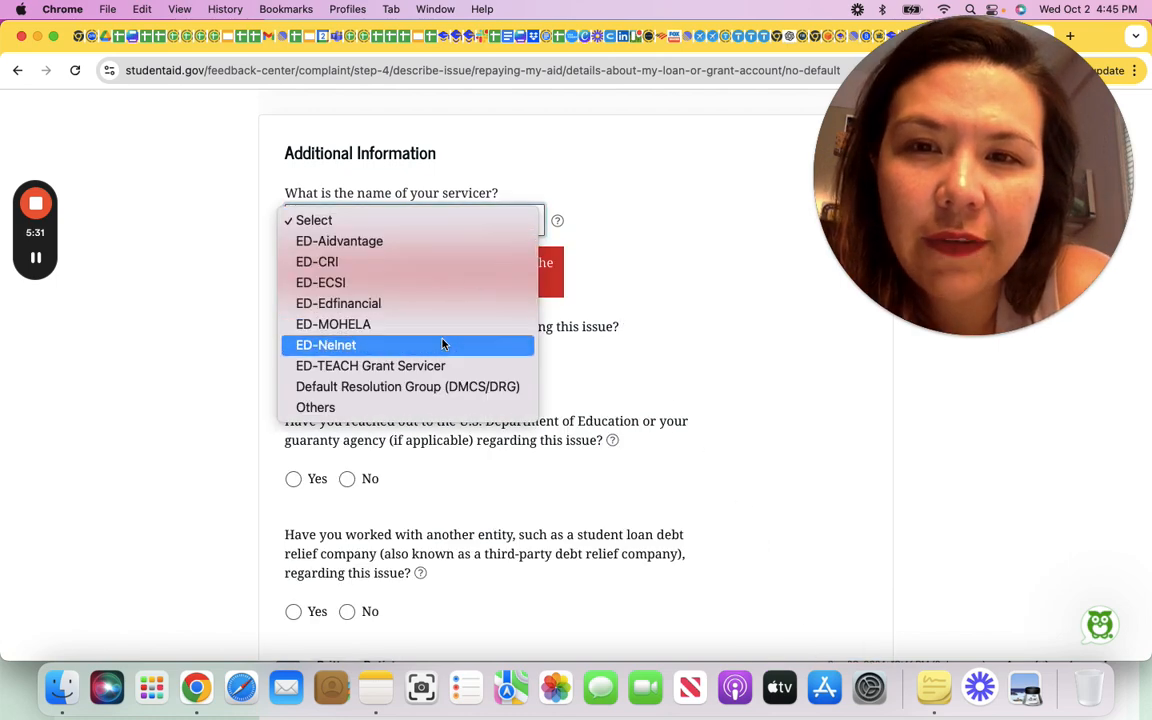
pyautogui.click(324, 344)
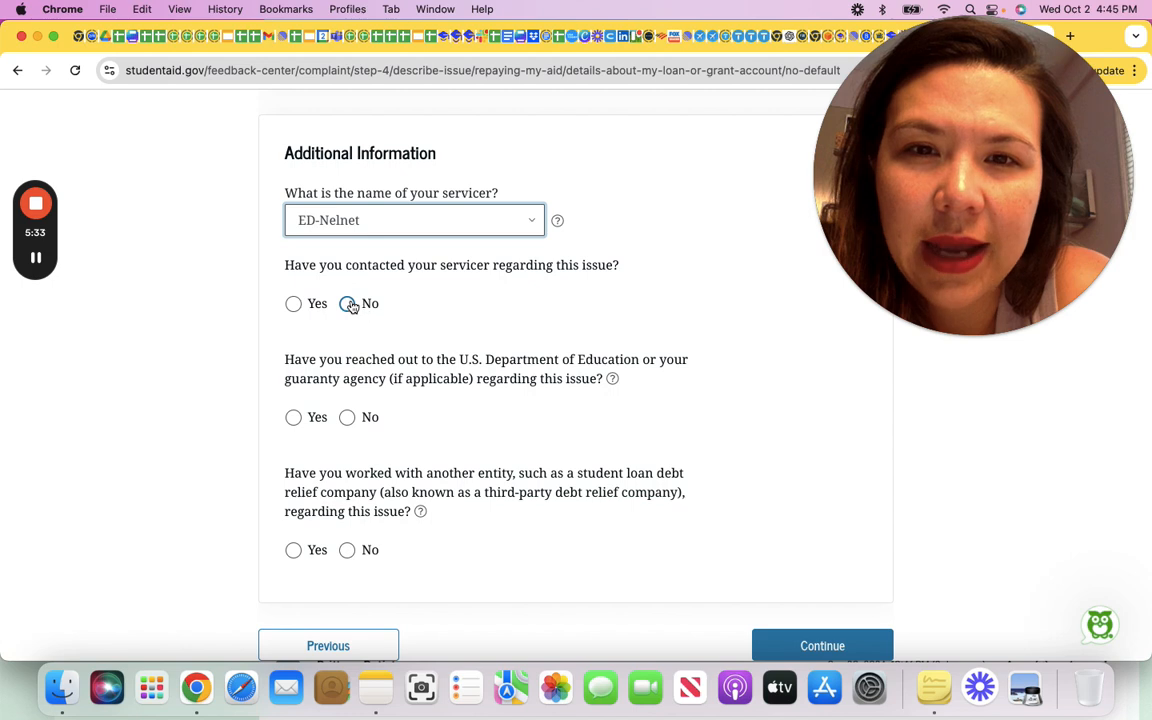
pyautogui.click(348, 418)
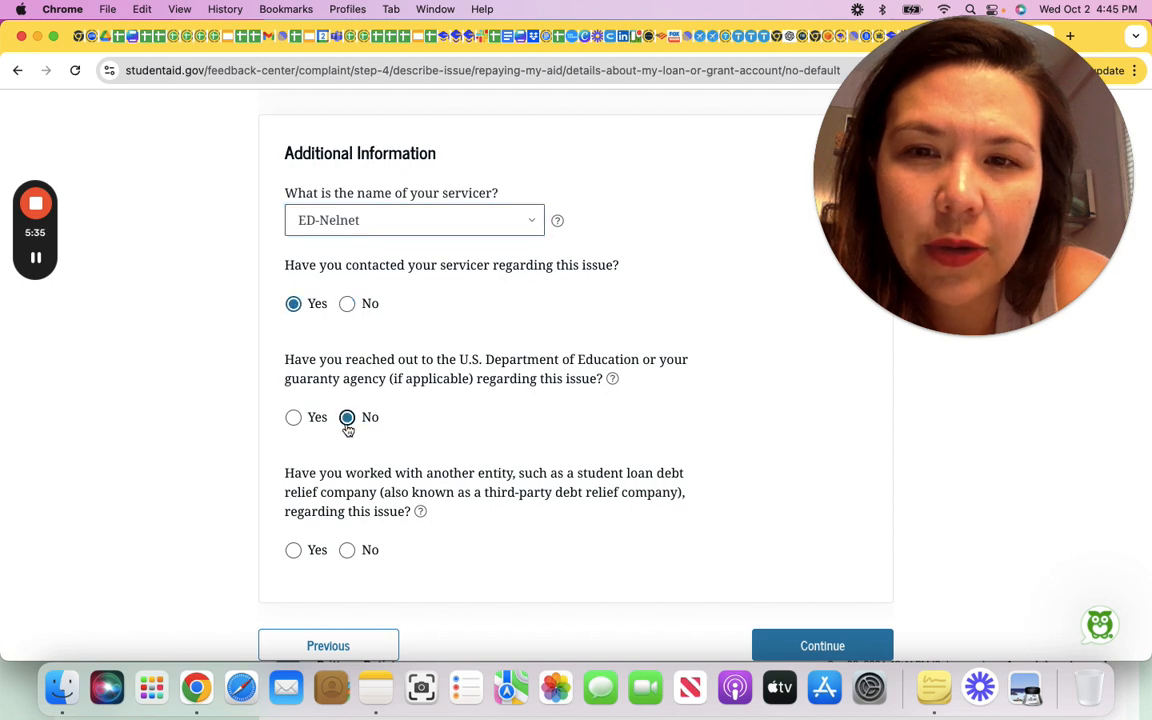
pyautogui.click(348, 548)
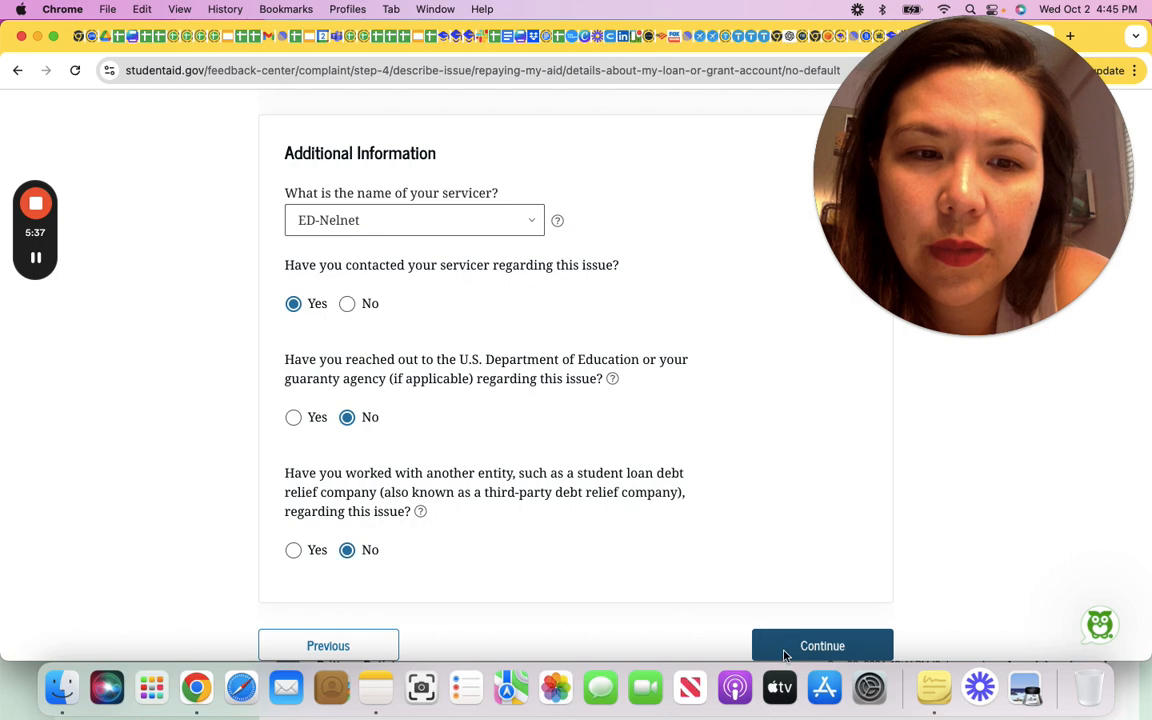
pyautogui.click(822, 644)
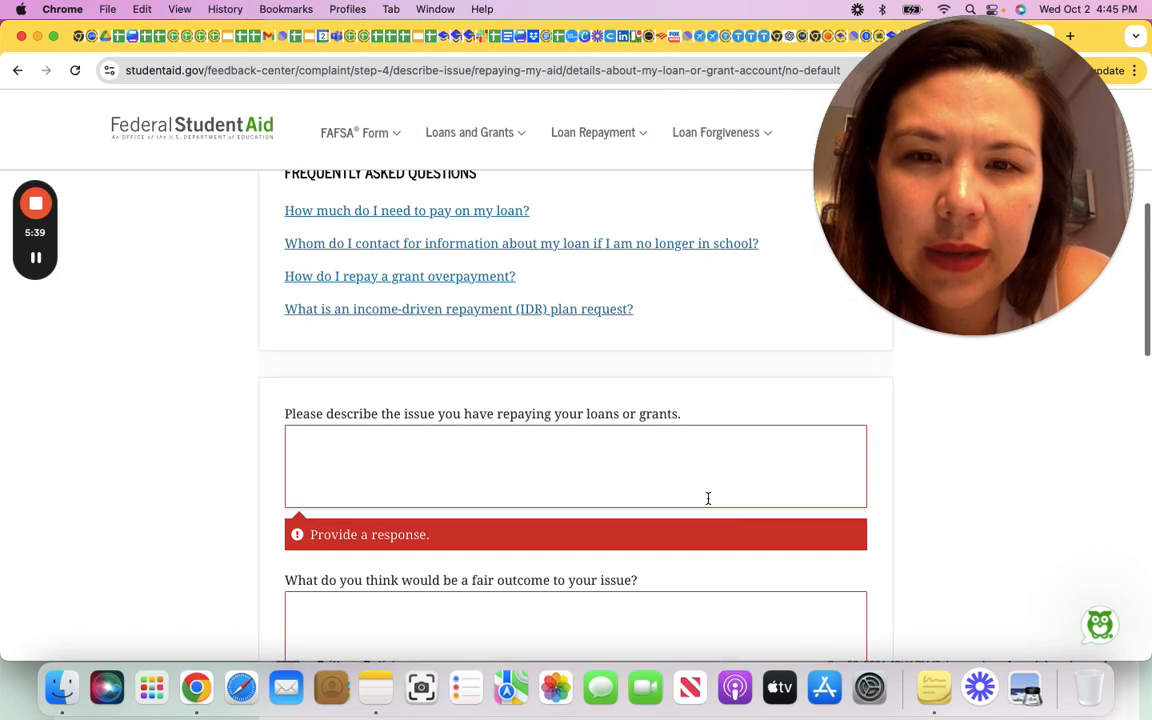
pyautogui.write('kjn')
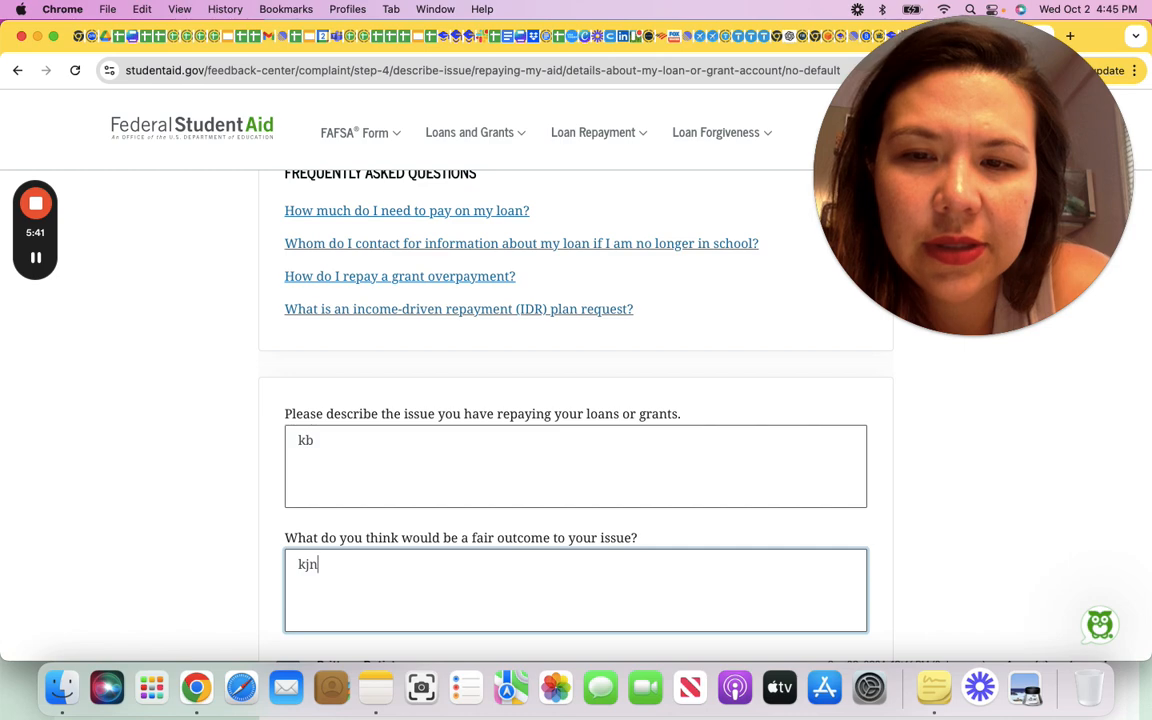
pyautogui.scroll(-3)
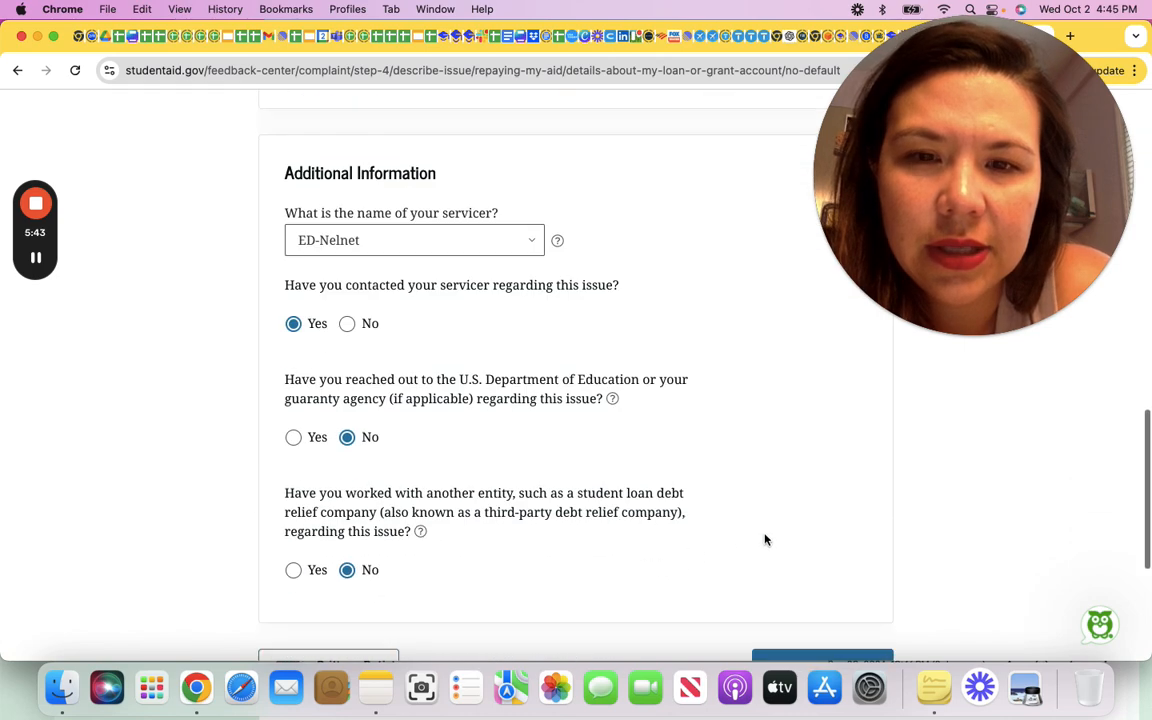
# Step: Reach step 5 Your Contact Information and continue with it blank to trigger the first-name error
pyautogui.click(822, 658)
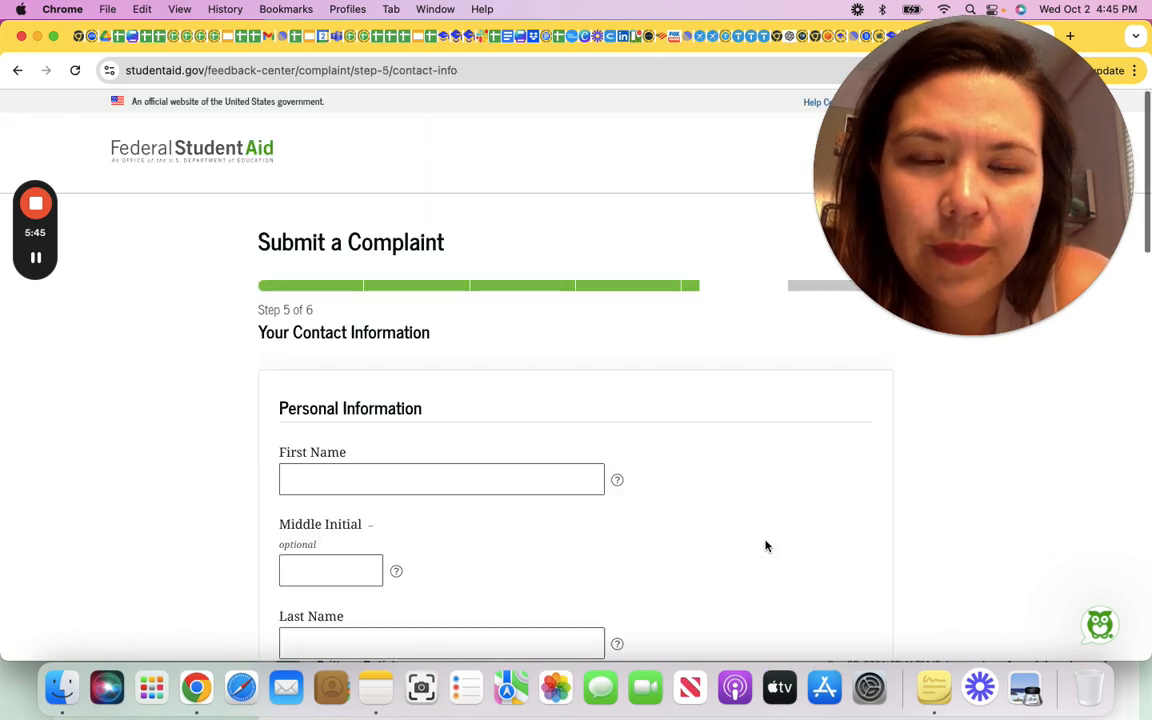
pyautogui.scroll(-3)
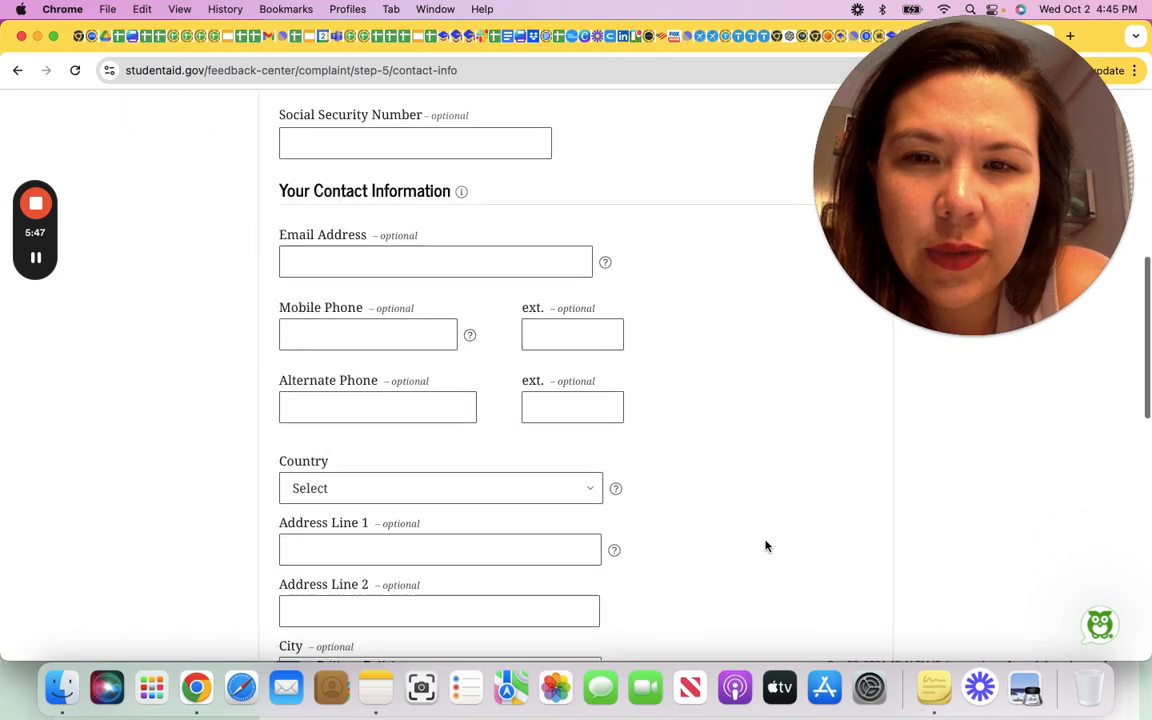
pyautogui.scroll(-3)
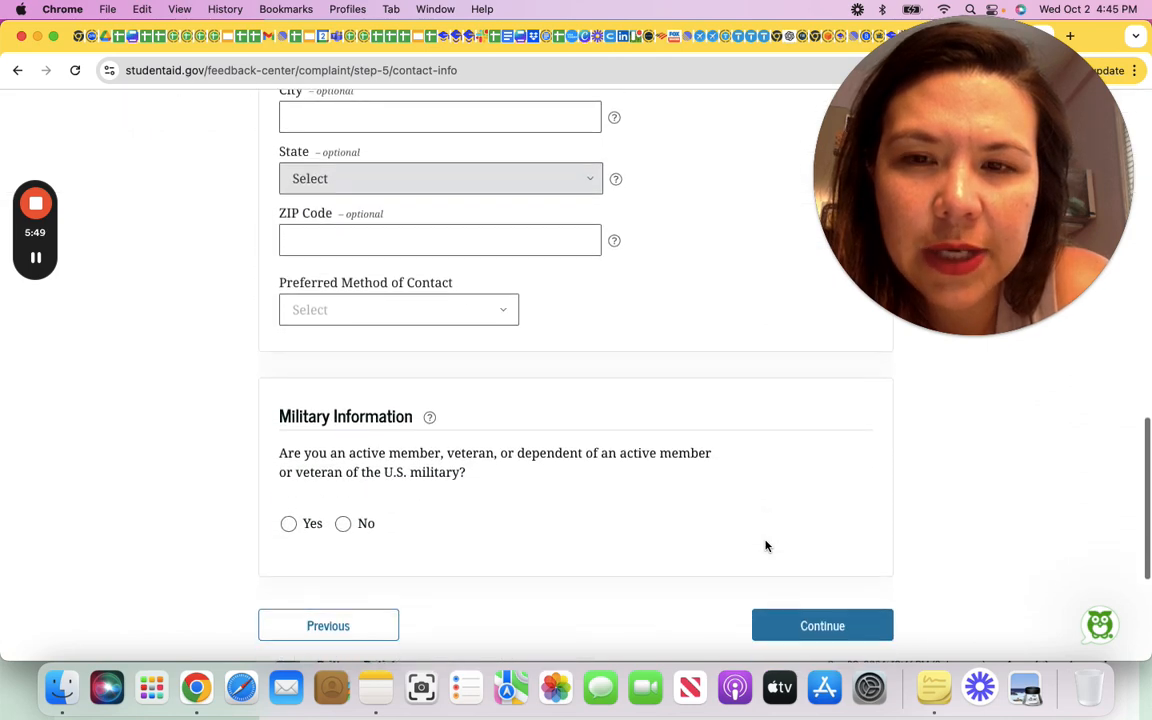
pyautogui.scroll(3)
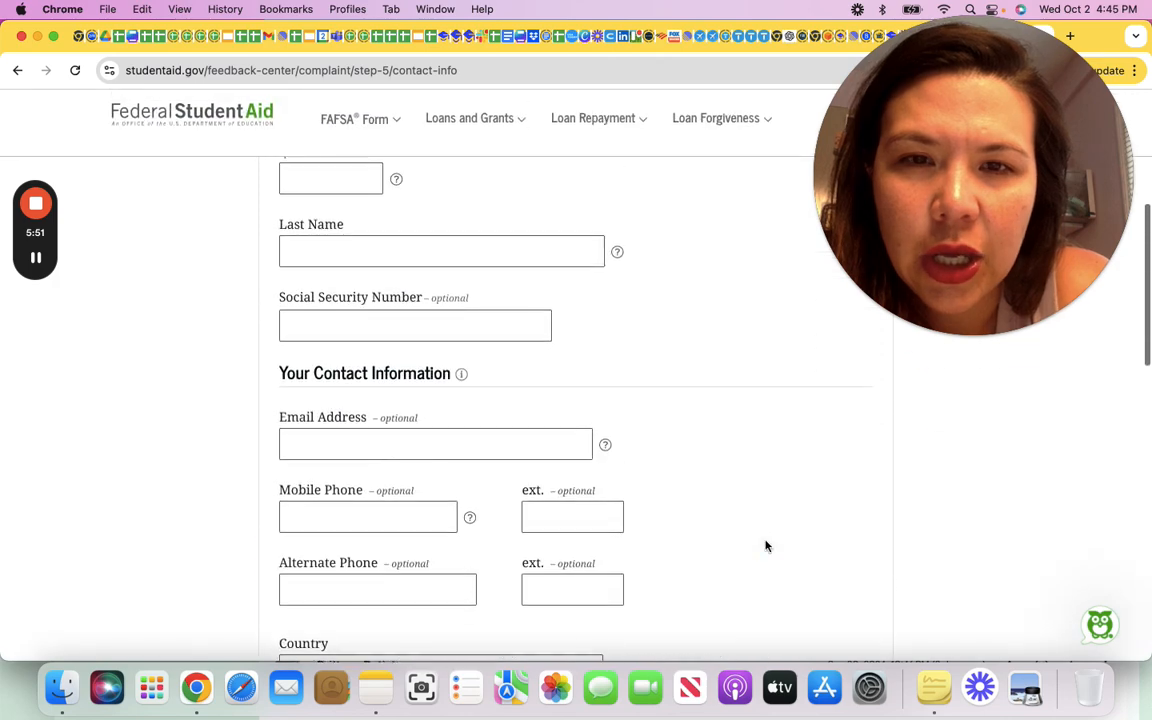
pyautogui.scroll(-3)
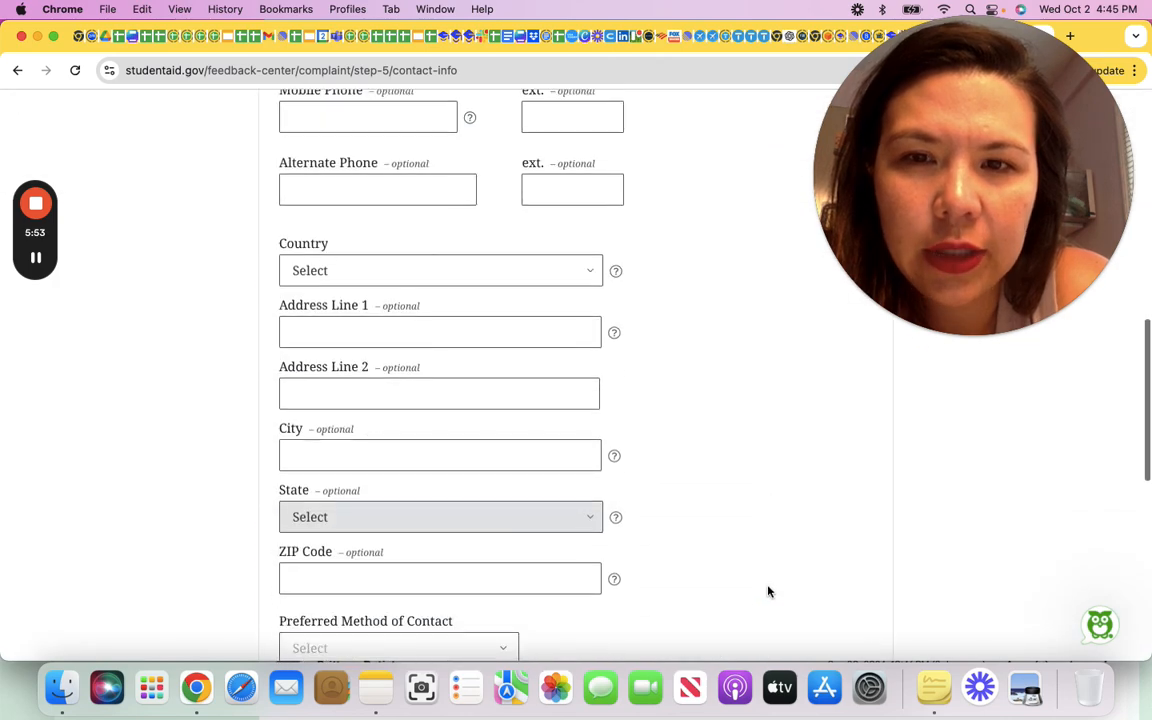
pyautogui.scroll(-3)
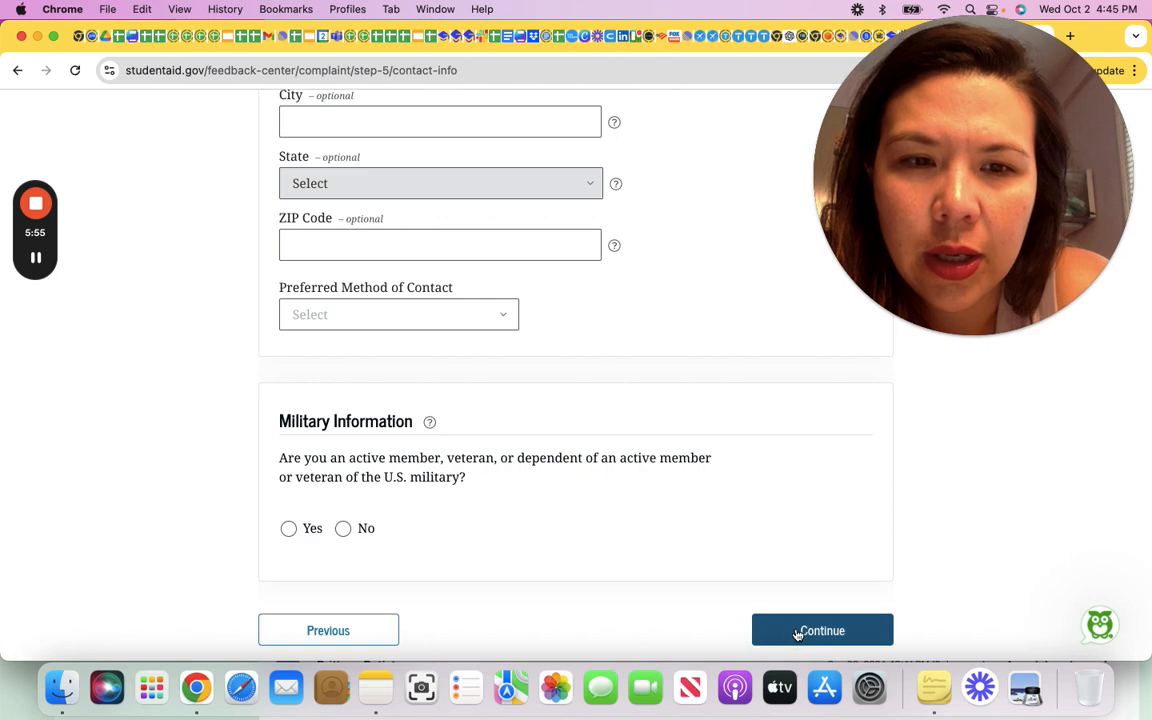
pyautogui.click(822, 630)
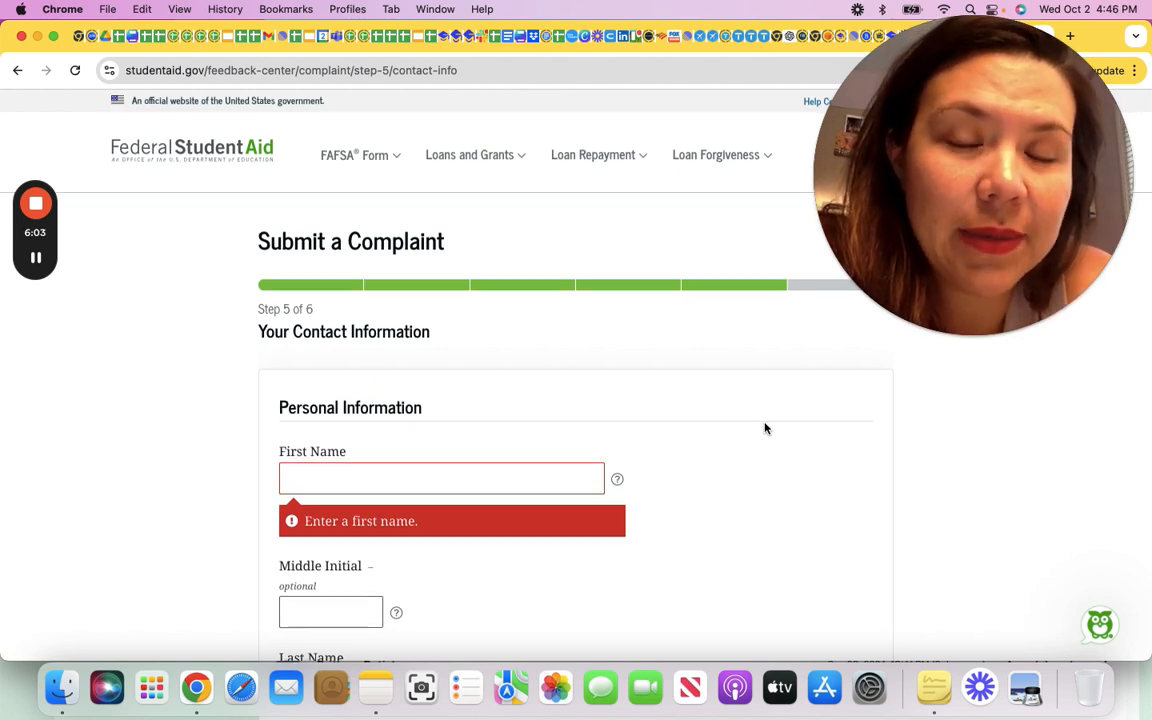
pyautogui.scroll(-3)
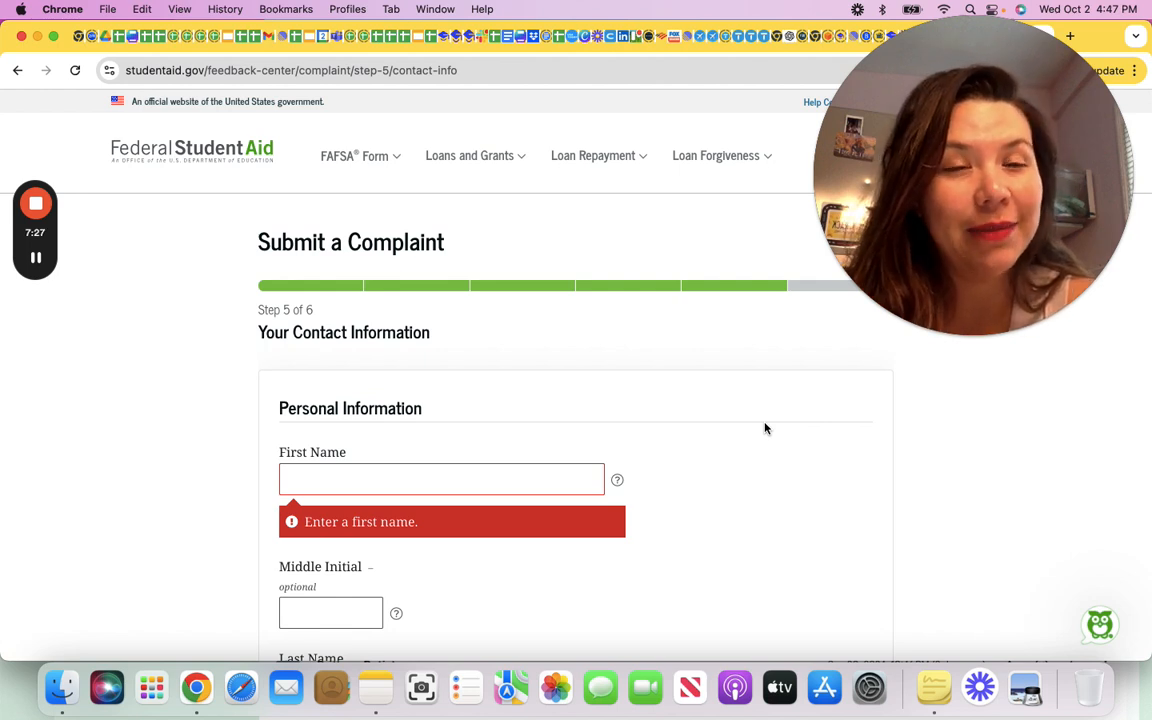
pyautogui.moveTo(716, 426)
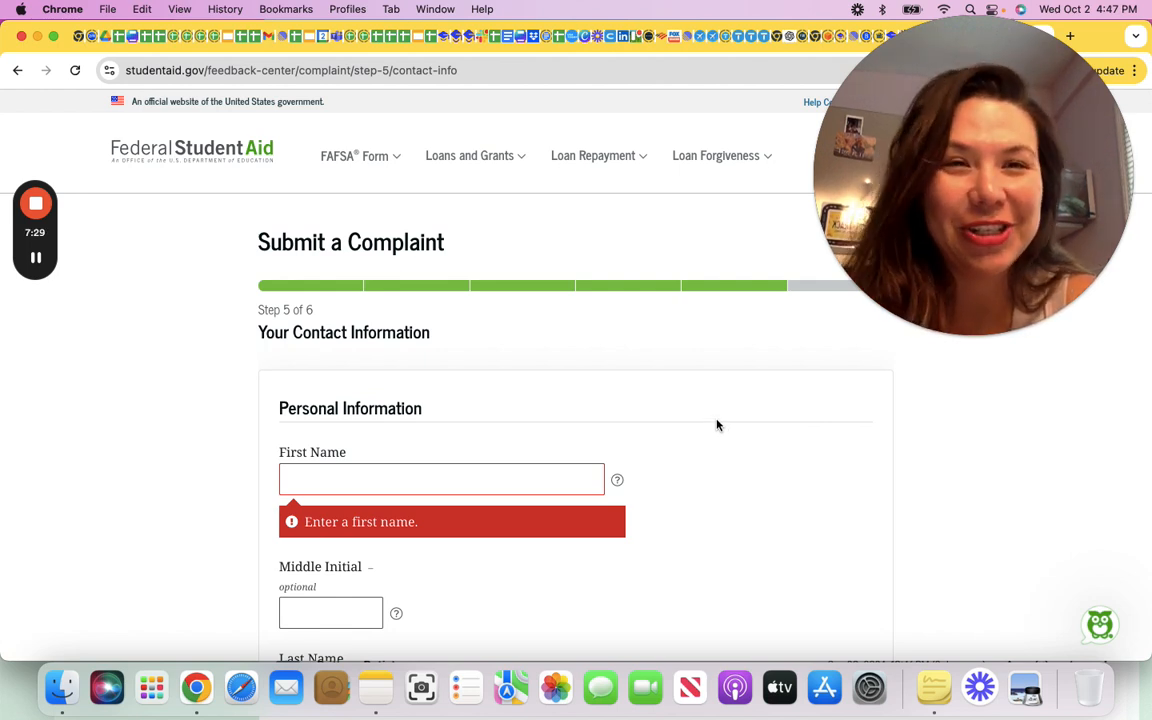